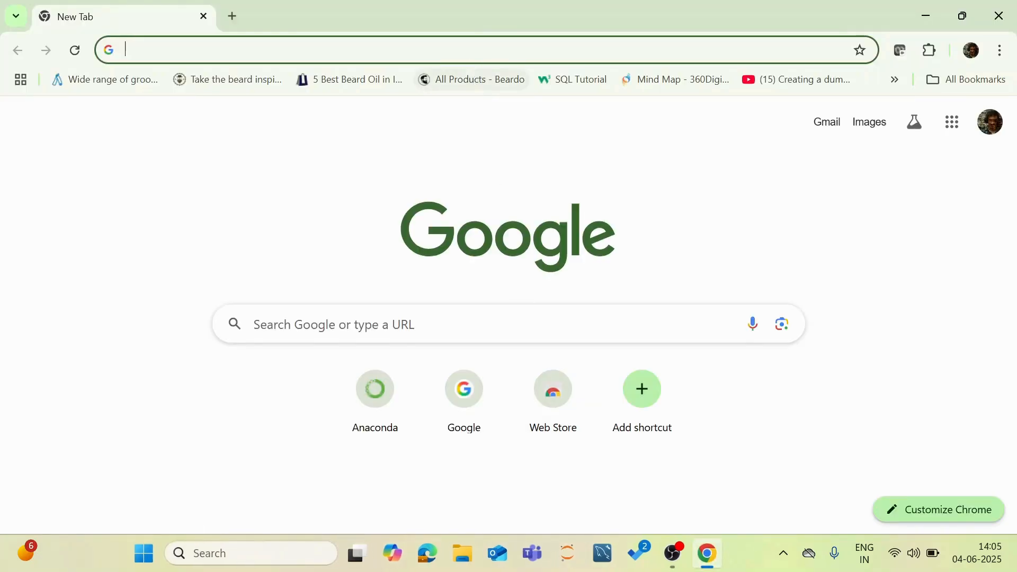
# Step: Navigate Chrome to the Anaconda home page at anaconda.com
pyautogui.write('anaconda.com')
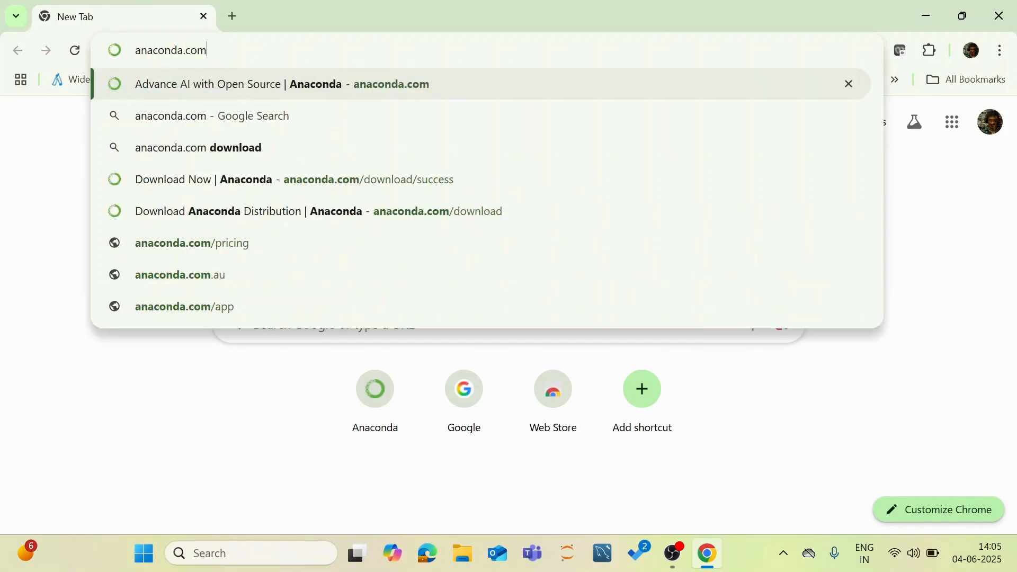
pyautogui.click(281, 84)
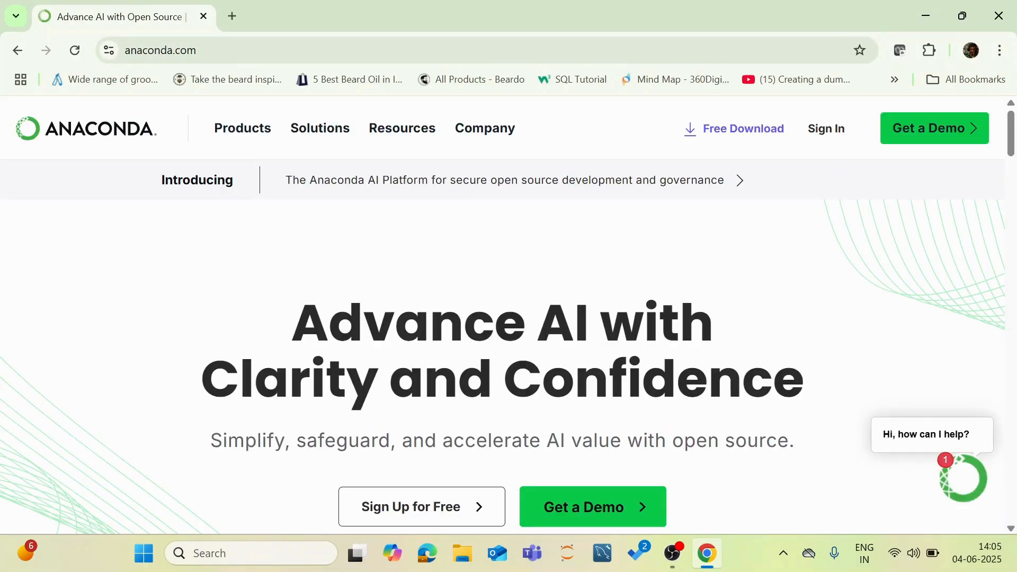
pyautogui.click(485, 128)
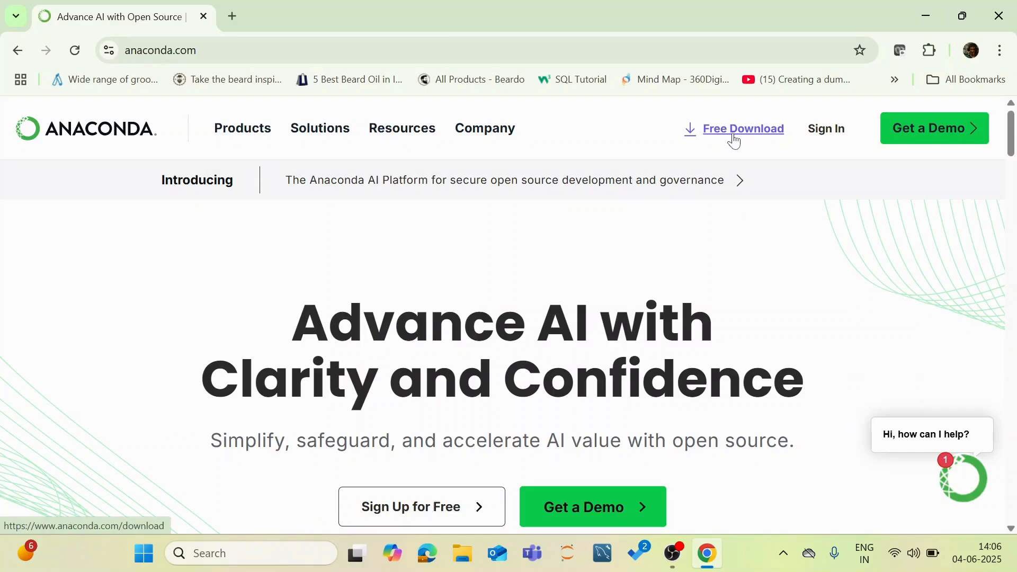
# Step: Go to the Free Download page for Anaconda Distribution with its email sign-up form
pyautogui.click(743, 128)
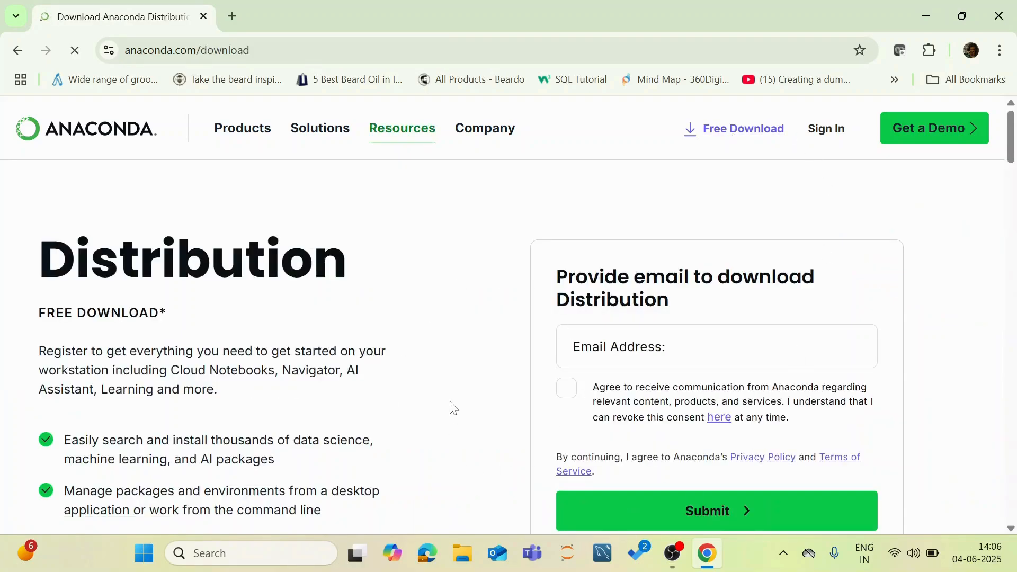
pyautogui.click(74, 49)
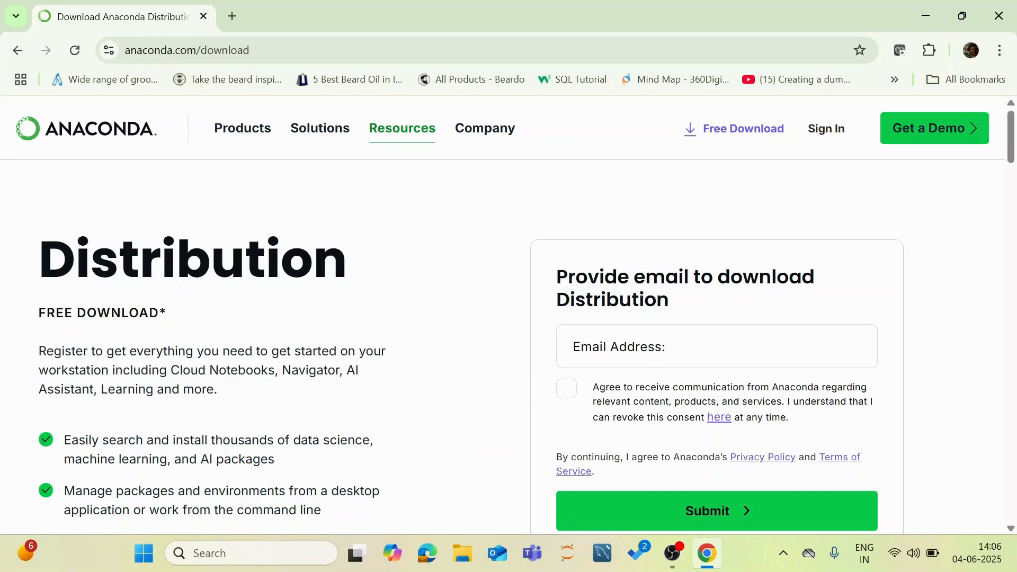
pyautogui.scroll(-3)
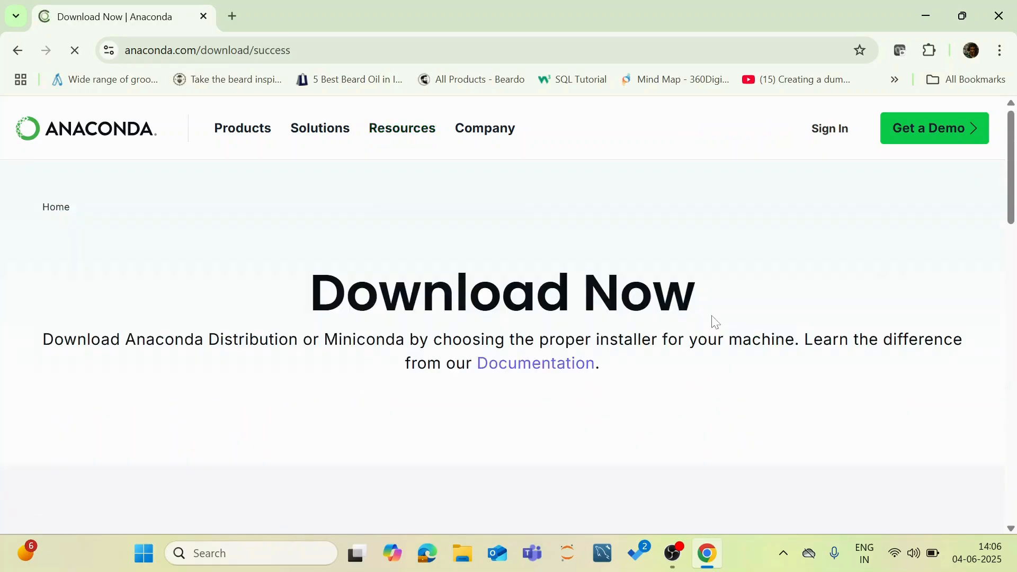
# Step: Browse the Distribution Installers list to the Windows 64-Bit Graphical Installer (912.3M), expanding Linux options
pyautogui.scroll(-3)
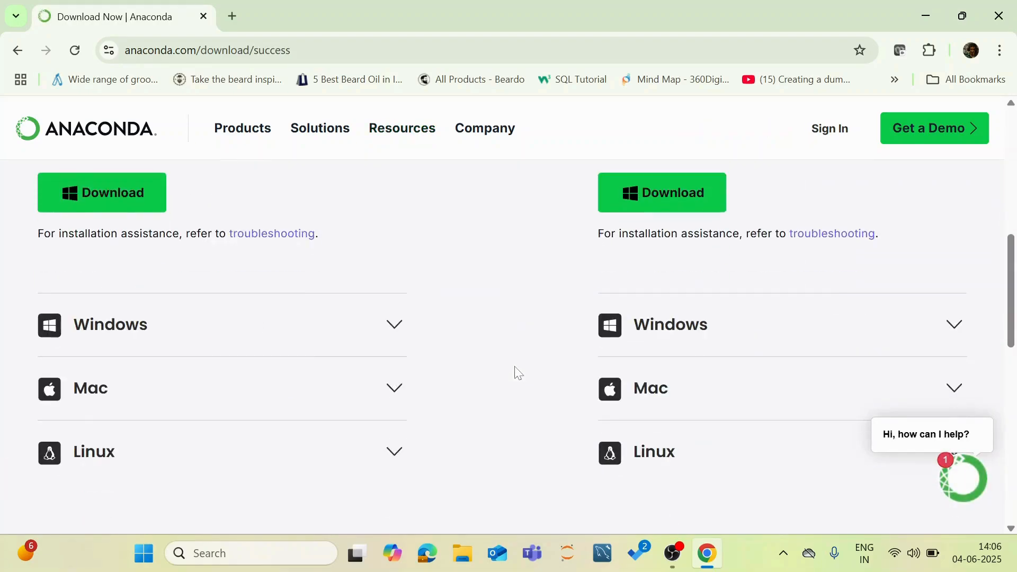
pyautogui.scroll(3)
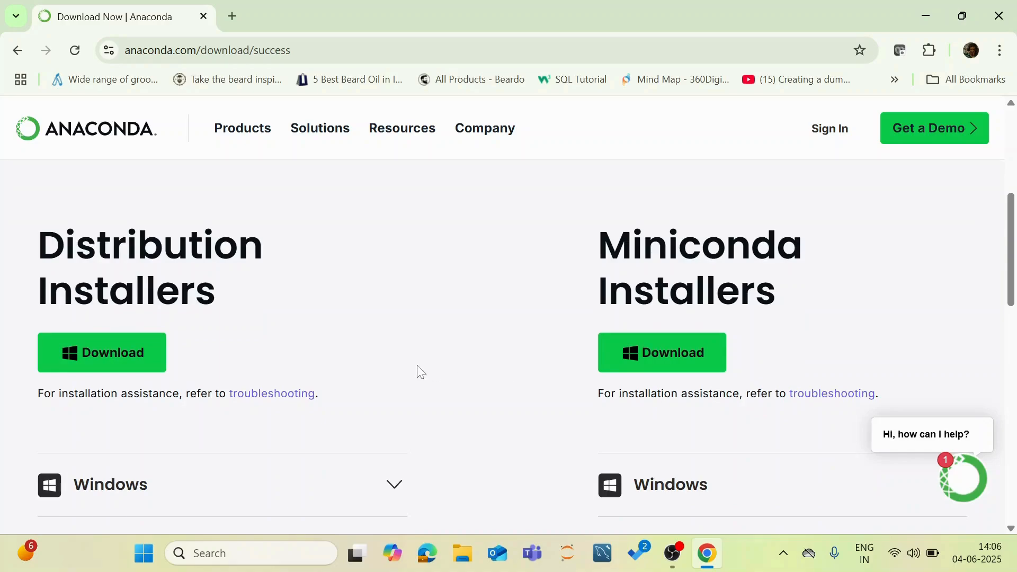
pyautogui.scroll(-3)
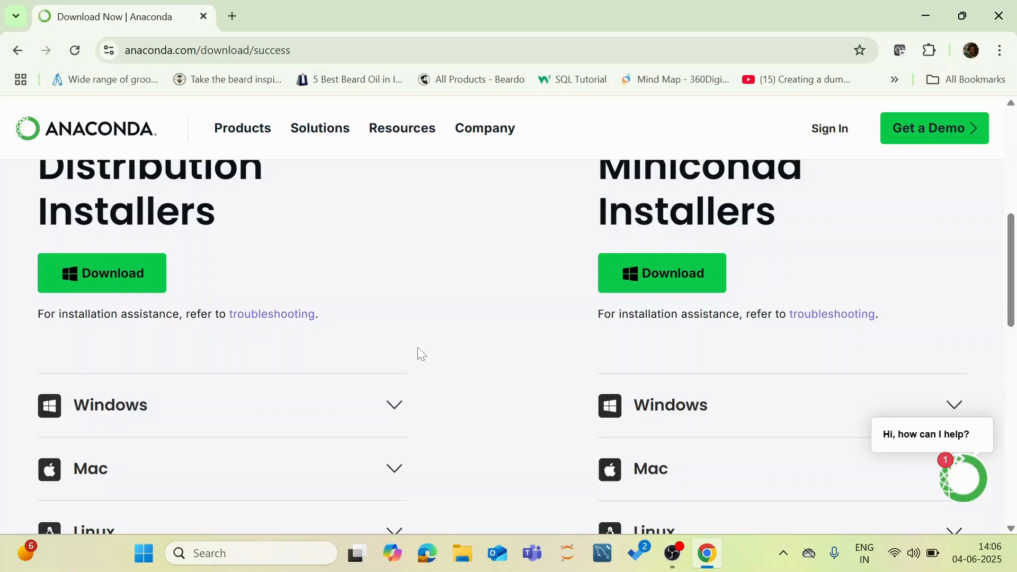
pyautogui.scroll(-3)
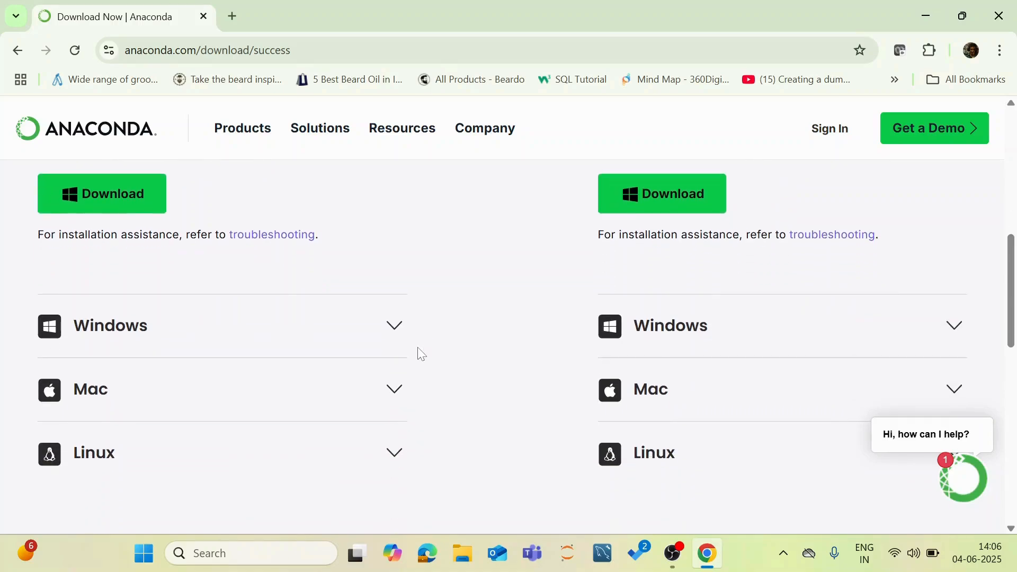
pyautogui.moveTo(412, 352)
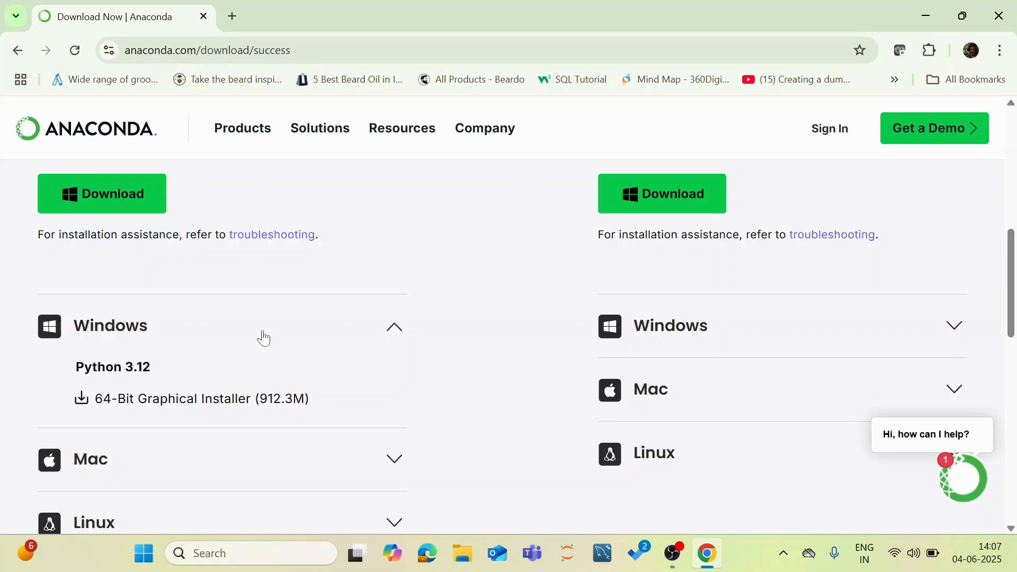
pyautogui.click(394, 326)
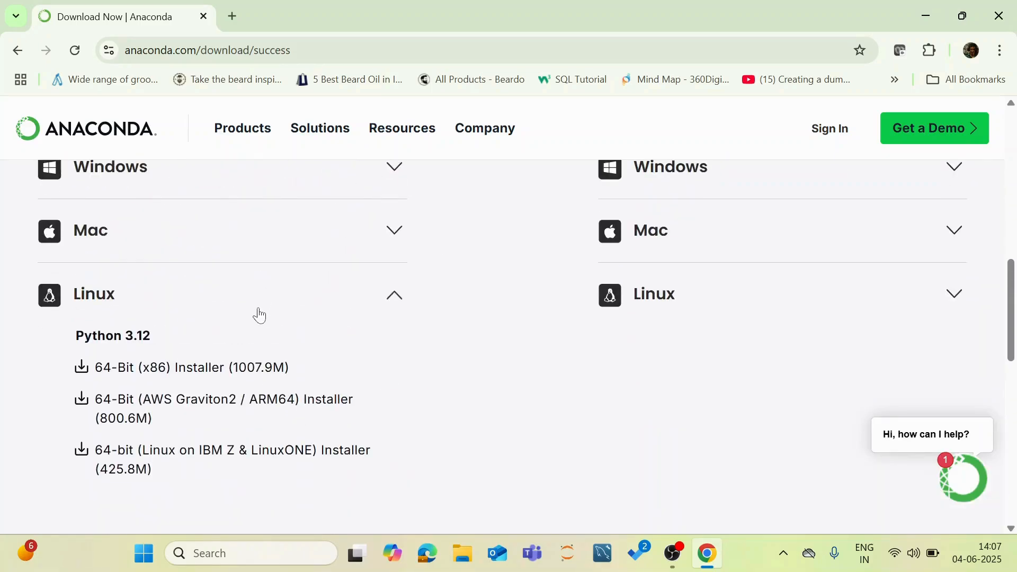
pyautogui.scroll(3)
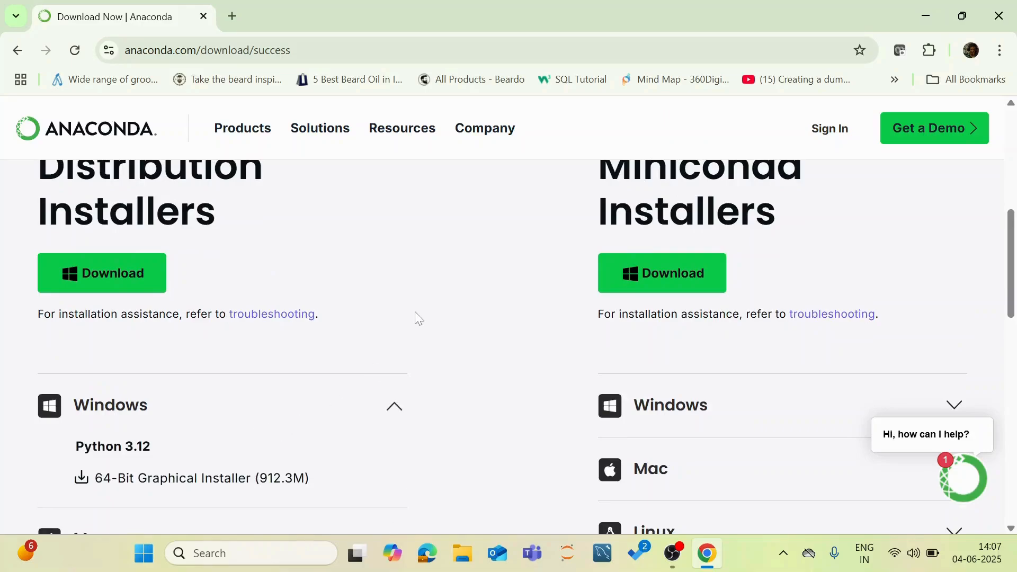
pyautogui.scroll(-3)
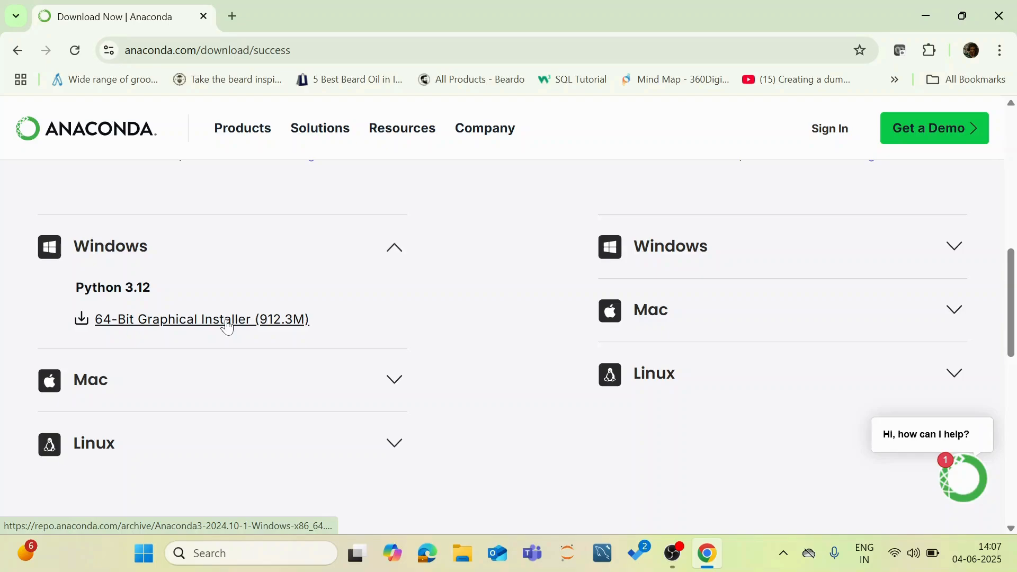
pyautogui.moveTo(298, 304)
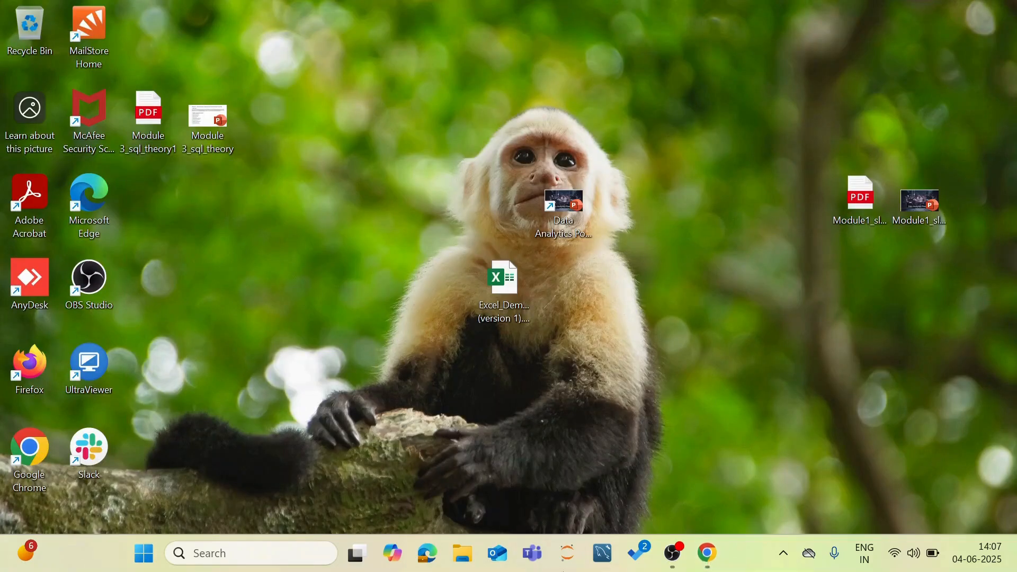
# Step: Launch the Anaconda3-2024.10-1-Windows-x86_64 (1) installer from the Downloads folder
pyautogui.click(462, 553)
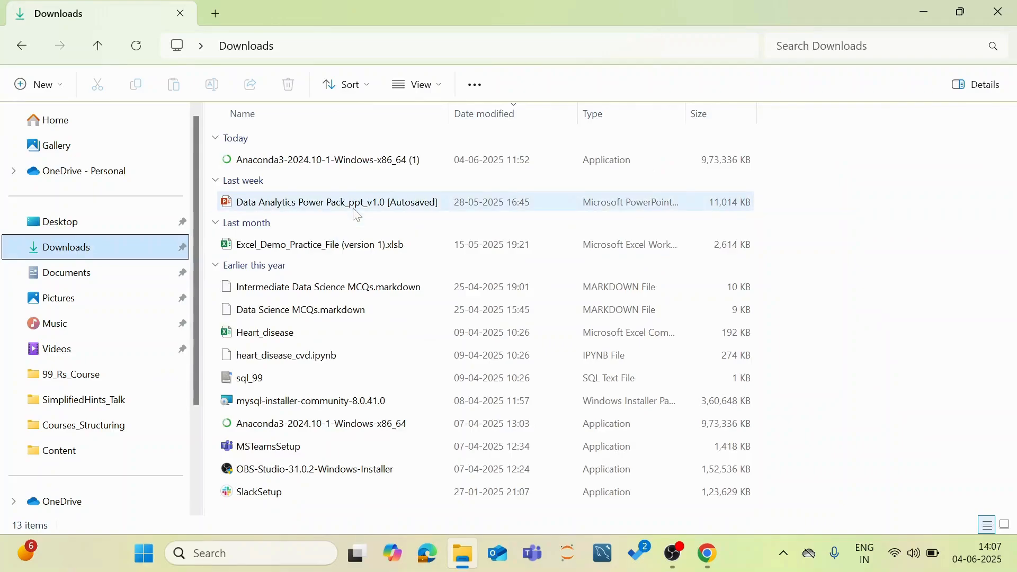
pyautogui.moveTo(356, 201)
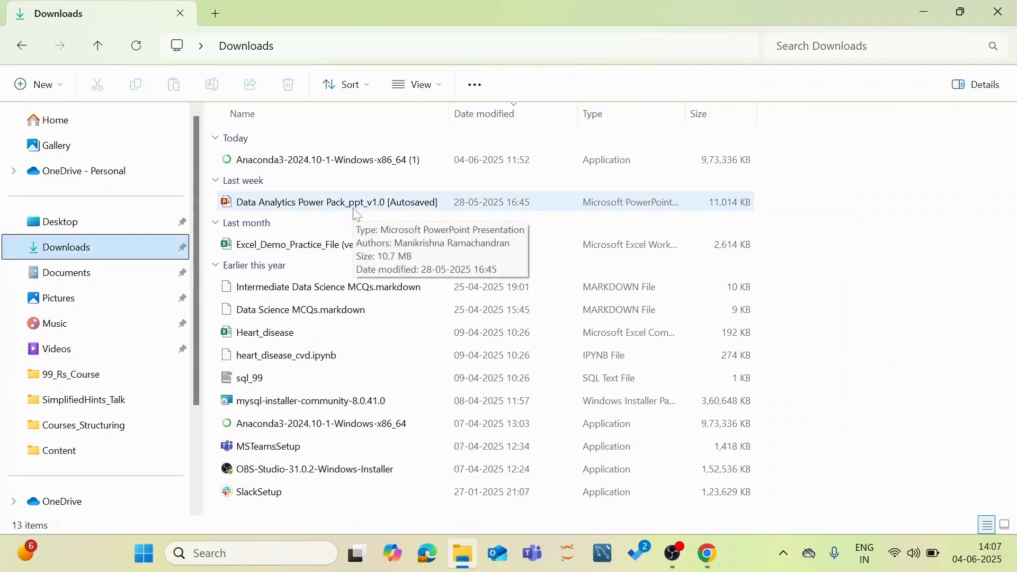
pyautogui.click(324, 160)
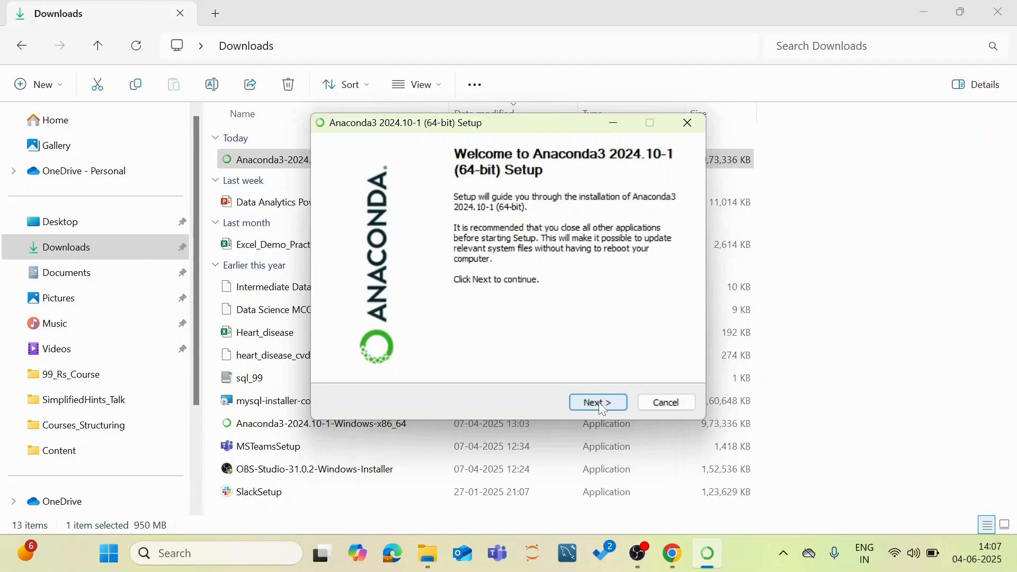
# Step: Accept the licence with Just Me selected, then cancel setup at Choose Install Location and confirm quitting
pyautogui.click(596, 402)
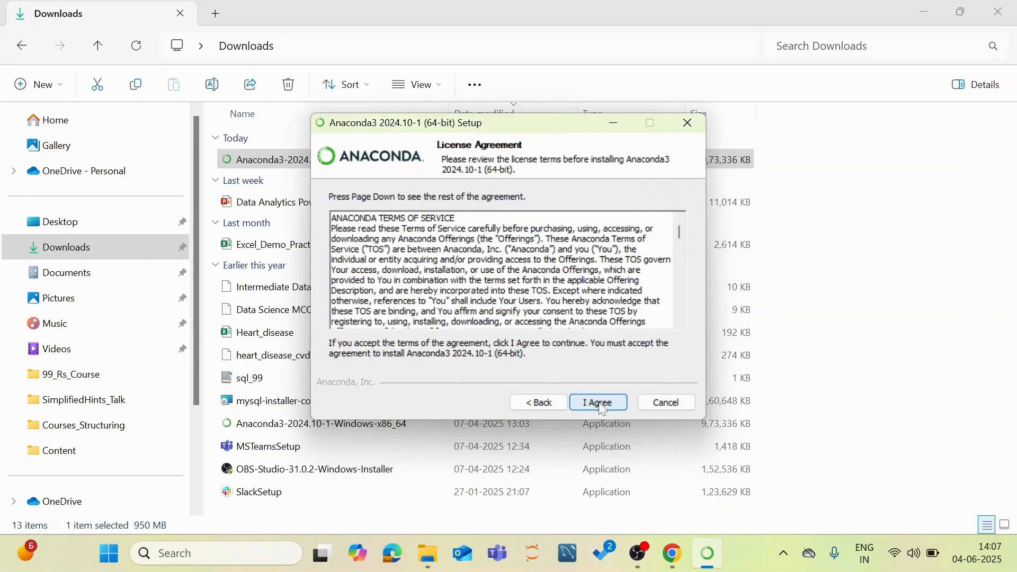
pyautogui.click(598, 401)
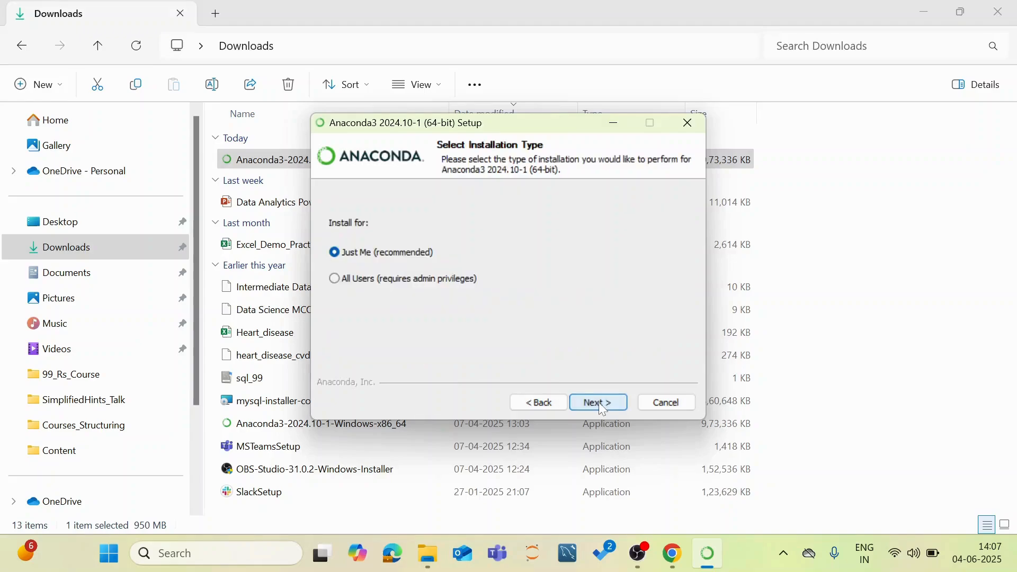
pyautogui.click(597, 403)
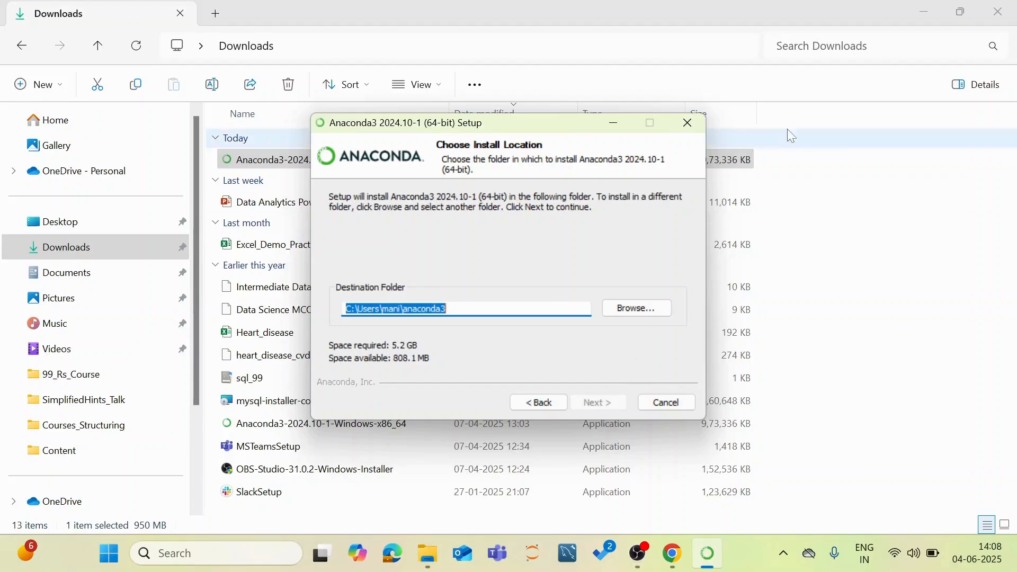
pyautogui.click(666, 403)
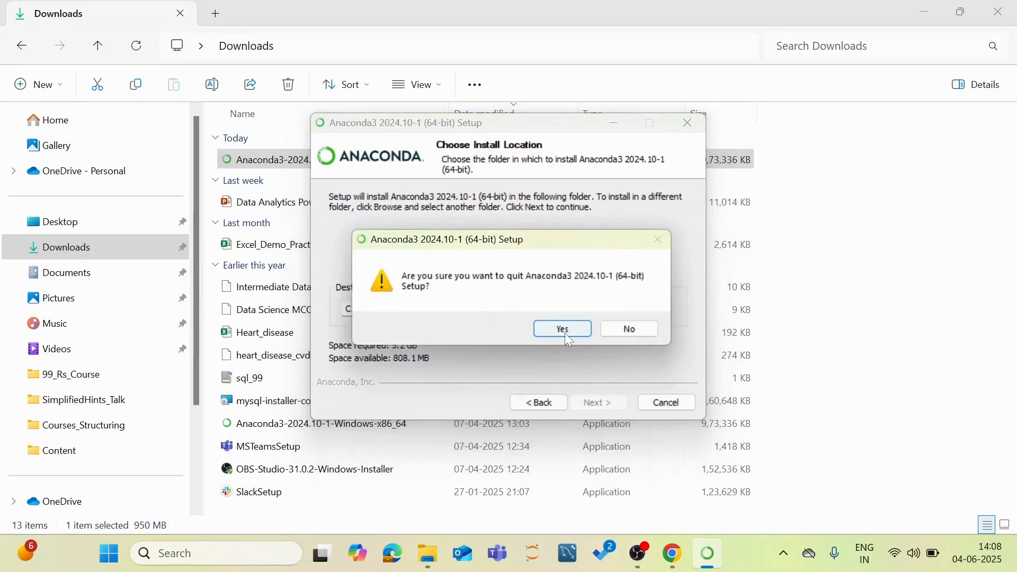
pyautogui.click(561, 329)
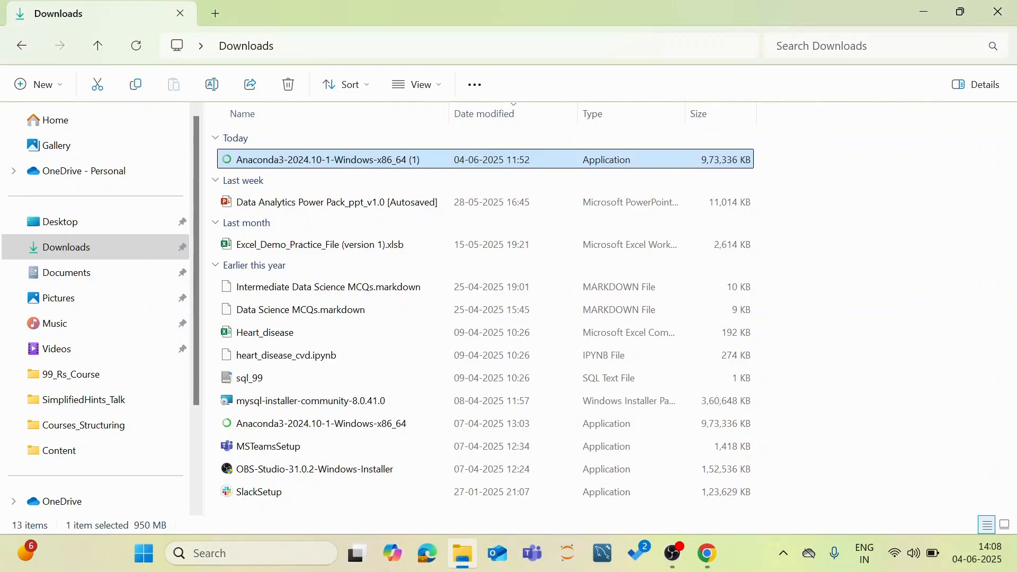
# Step: Launch Anaconda Navigator from the Start menu's recent apps
pyautogui.click(143, 553)
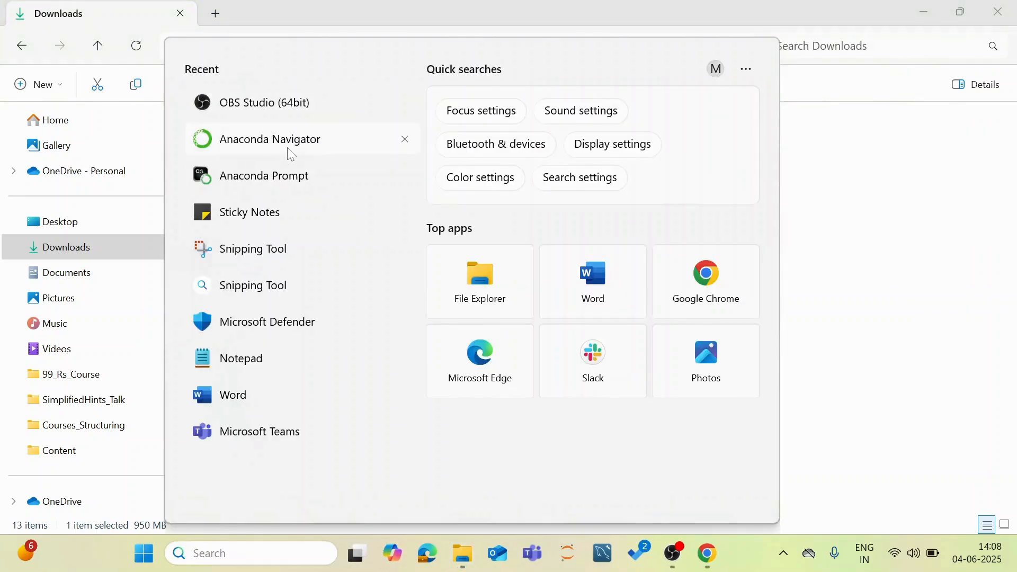
pyautogui.moveTo(270, 139)
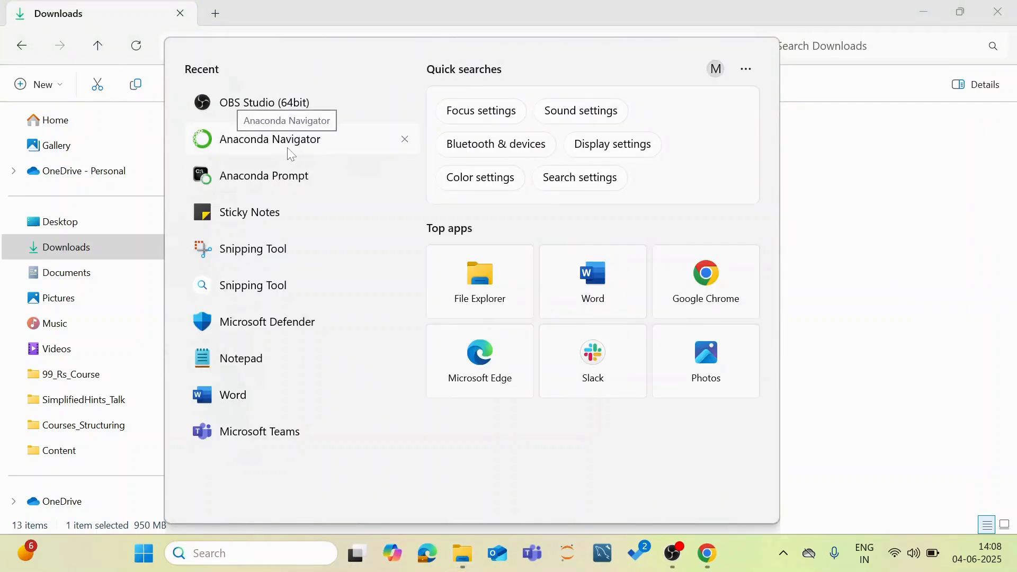
pyautogui.moveTo(293, 189)
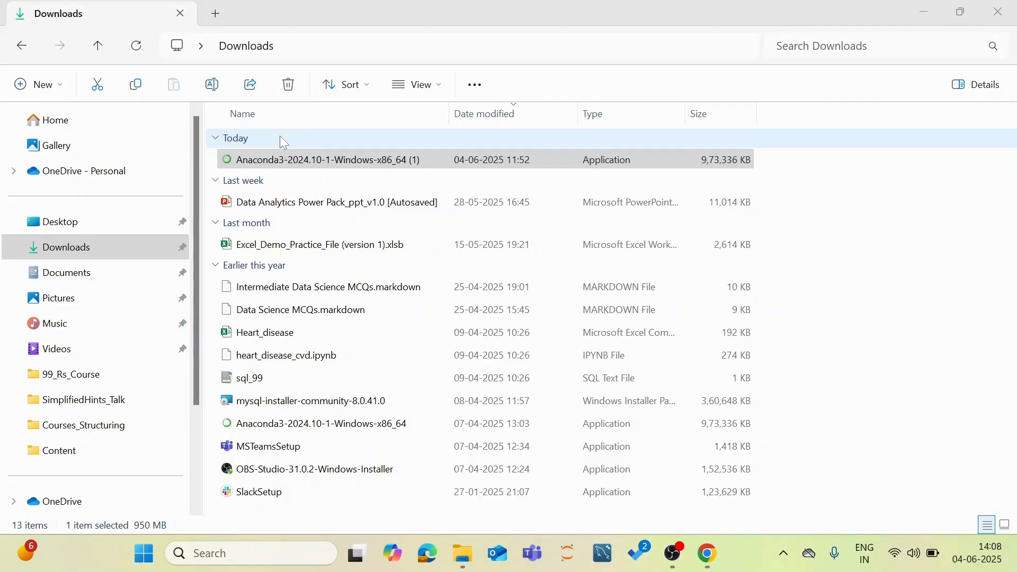
pyautogui.doubleClick(327, 160)
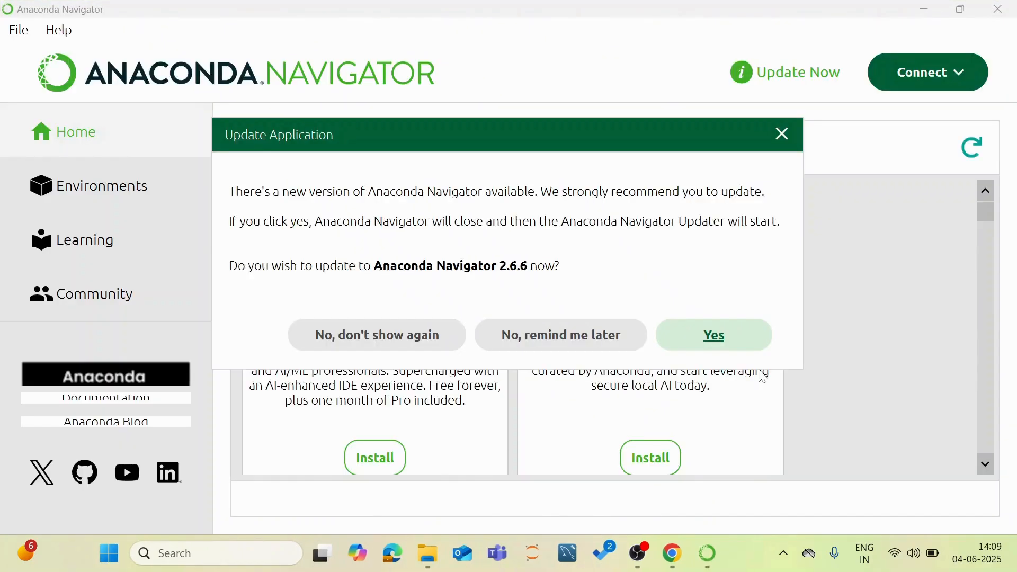
pyautogui.moveTo(376, 335)
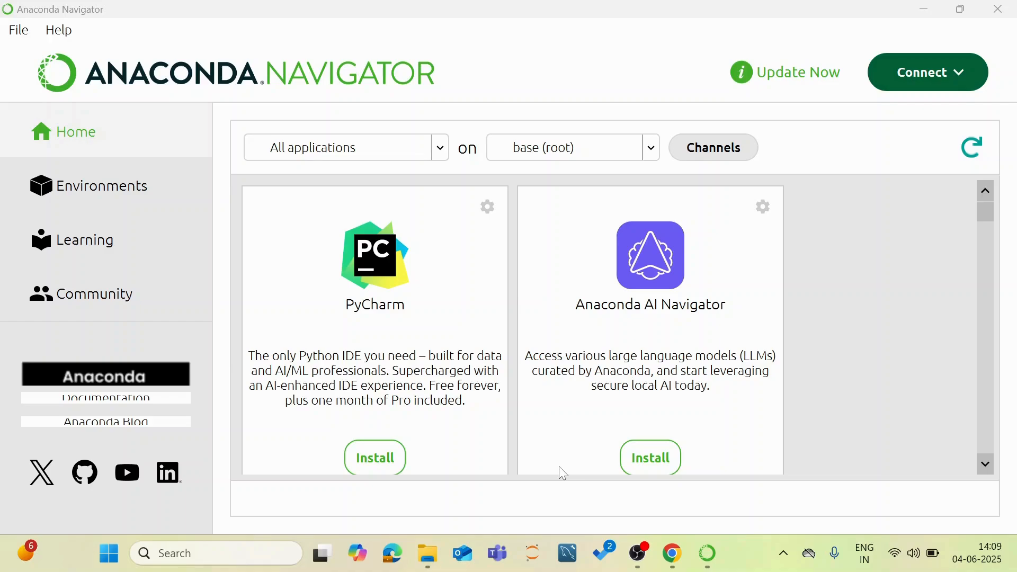
pyautogui.moveTo(529, 332)
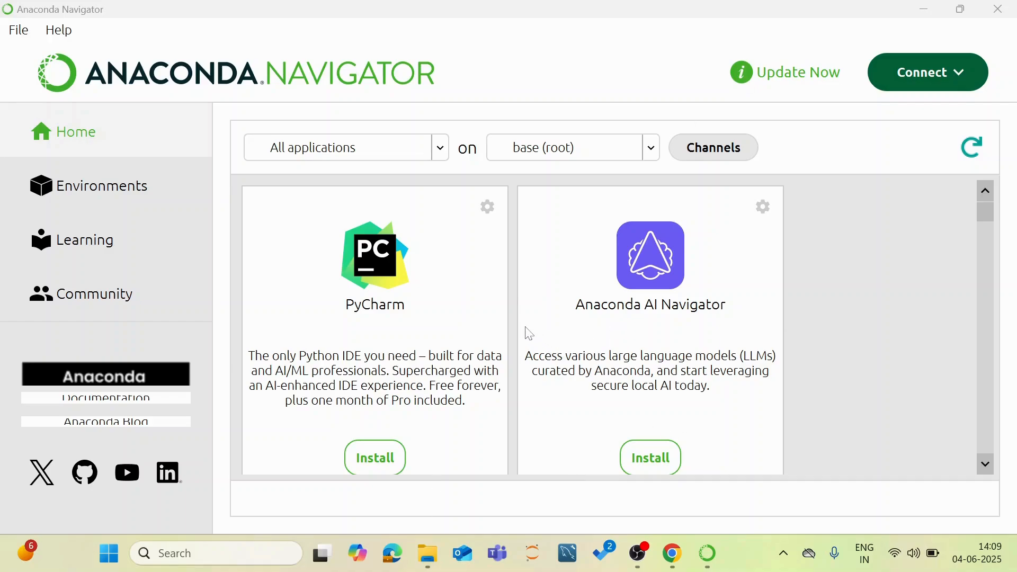
pyautogui.moveTo(522, 322)
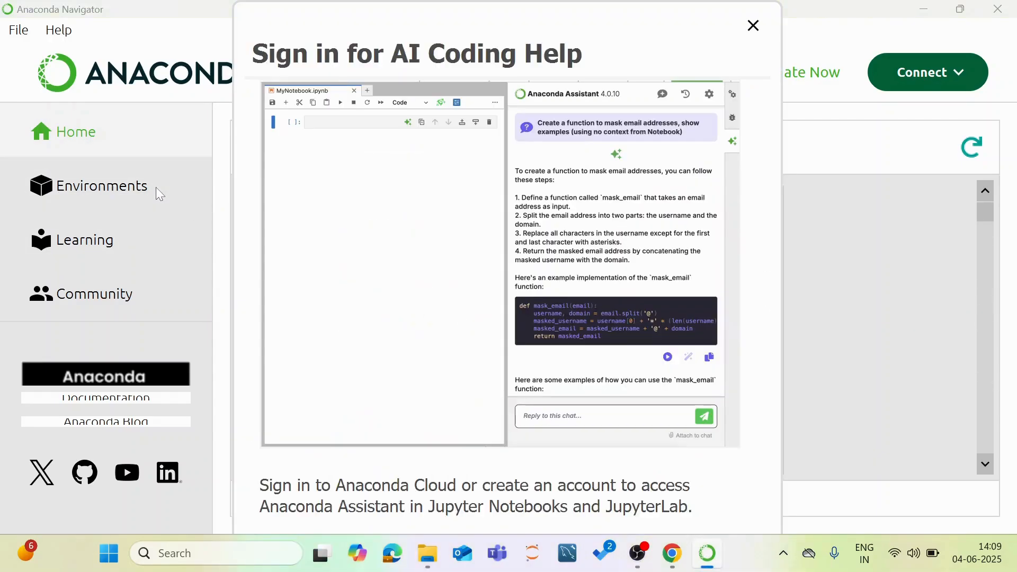
# Step: Close the 'Sign in for AI Coding Help' popup so Navigator's Home list shows
pyautogui.click(752, 26)
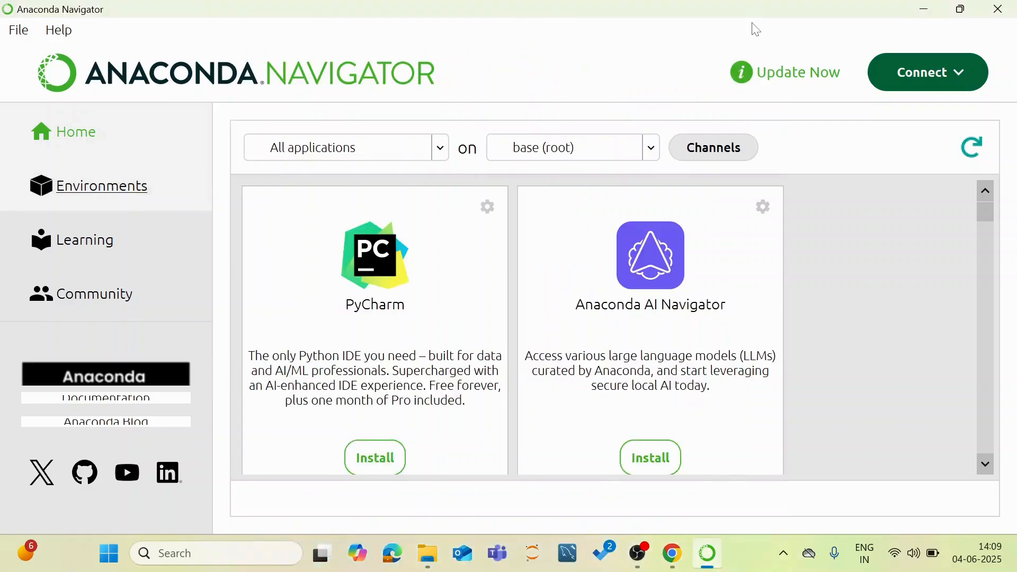
pyautogui.click(104, 185)
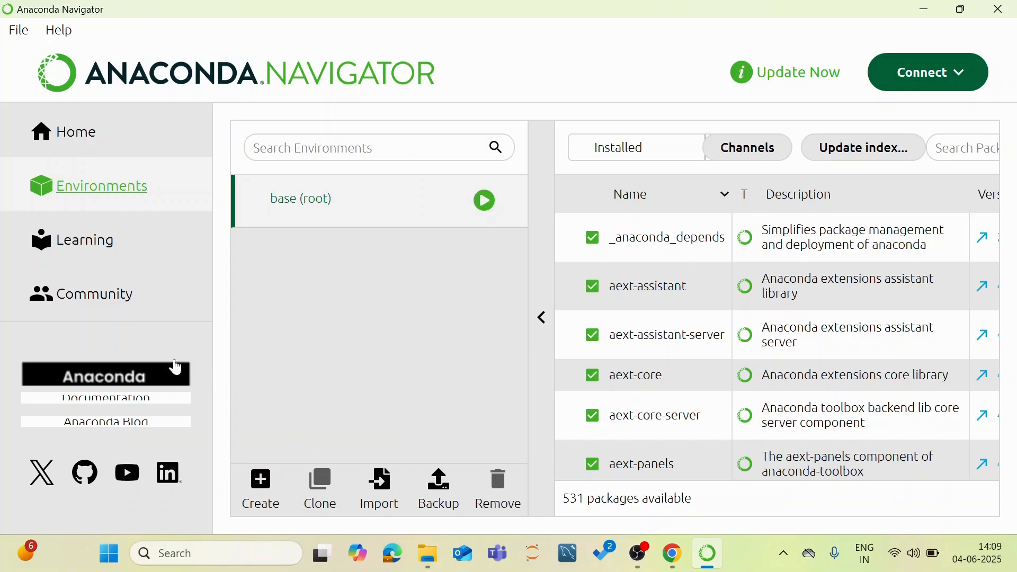
pyautogui.moveTo(455, 305)
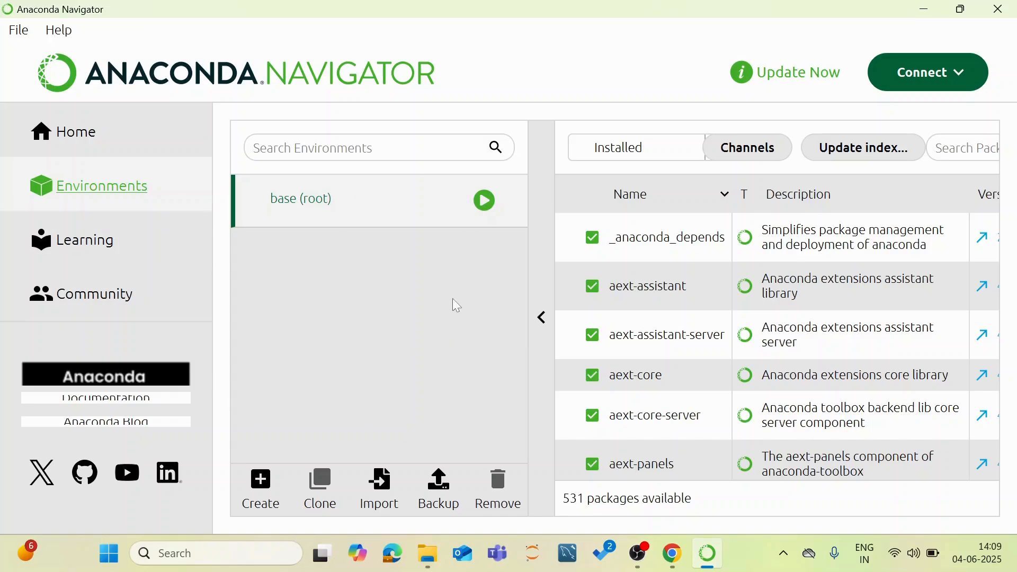
pyautogui.moveTo(213, 427)
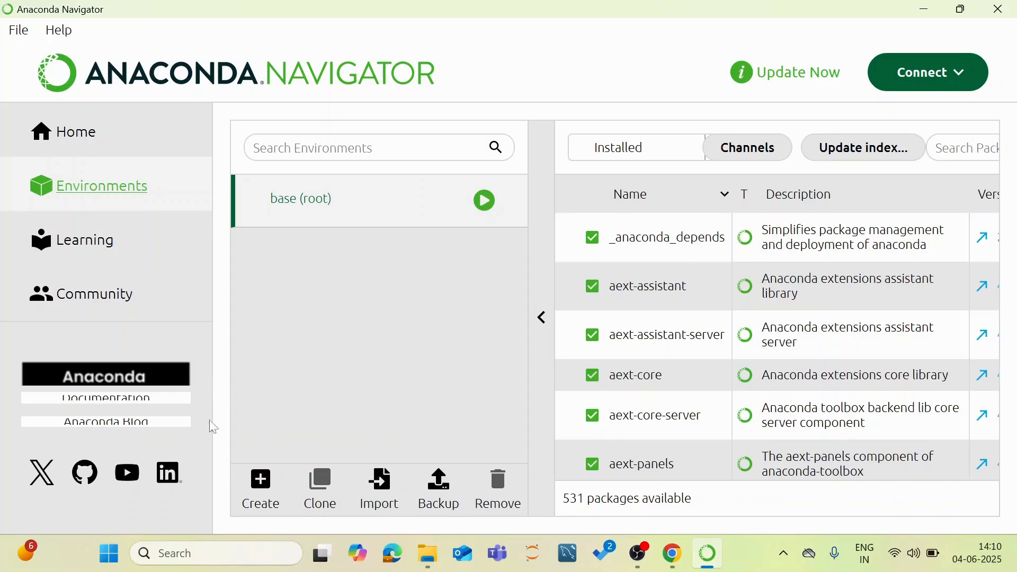
pyautogui.click(75, 131)
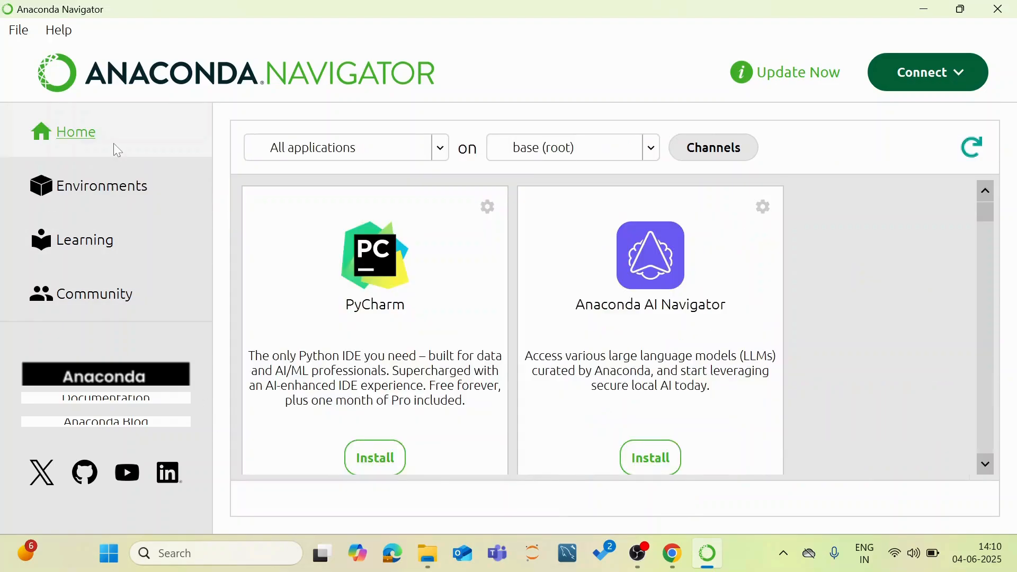
pyautogui.scroll(-3)
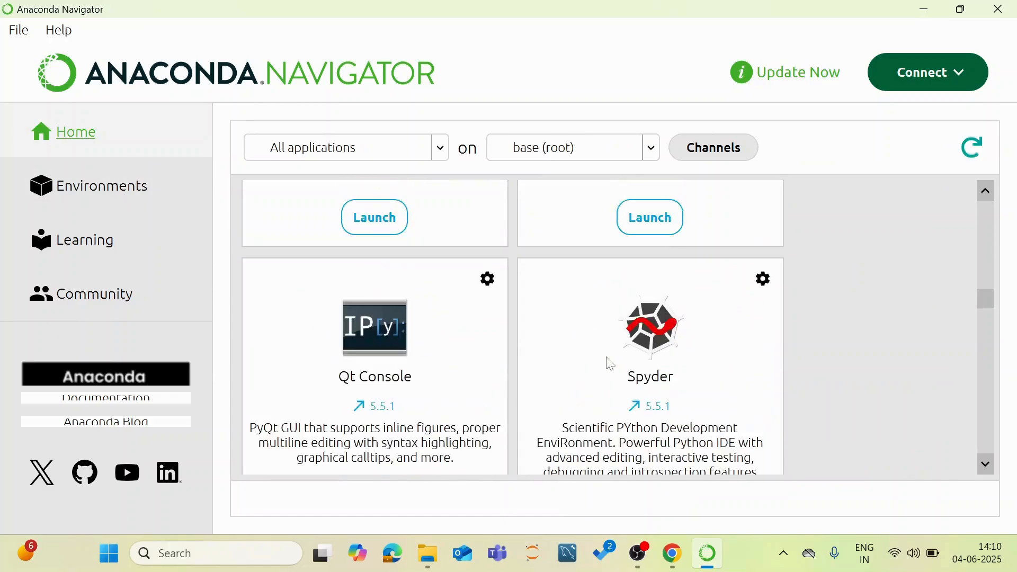
pyautogui.scroll(-3)
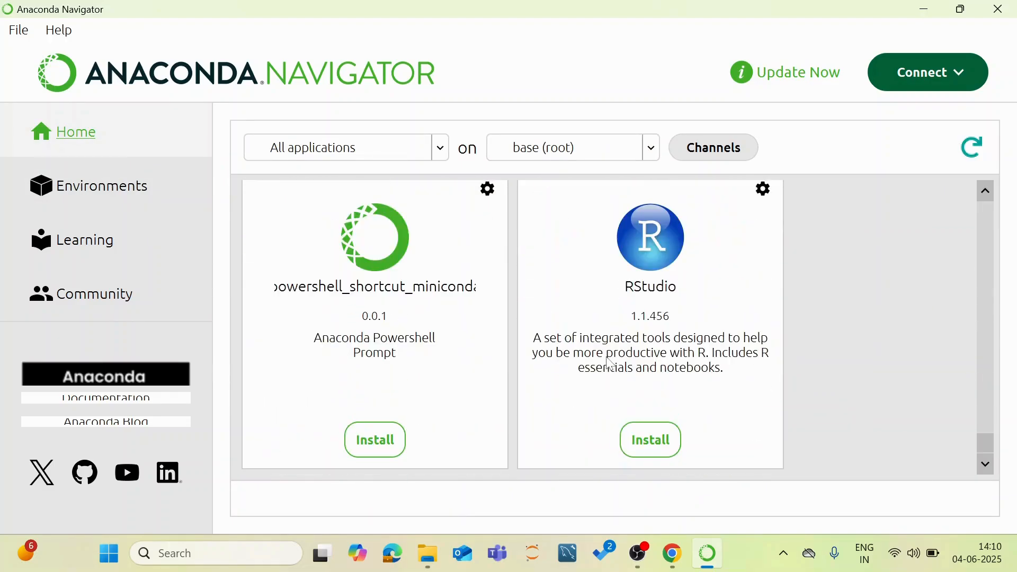
pyautogui.scroll(-3)
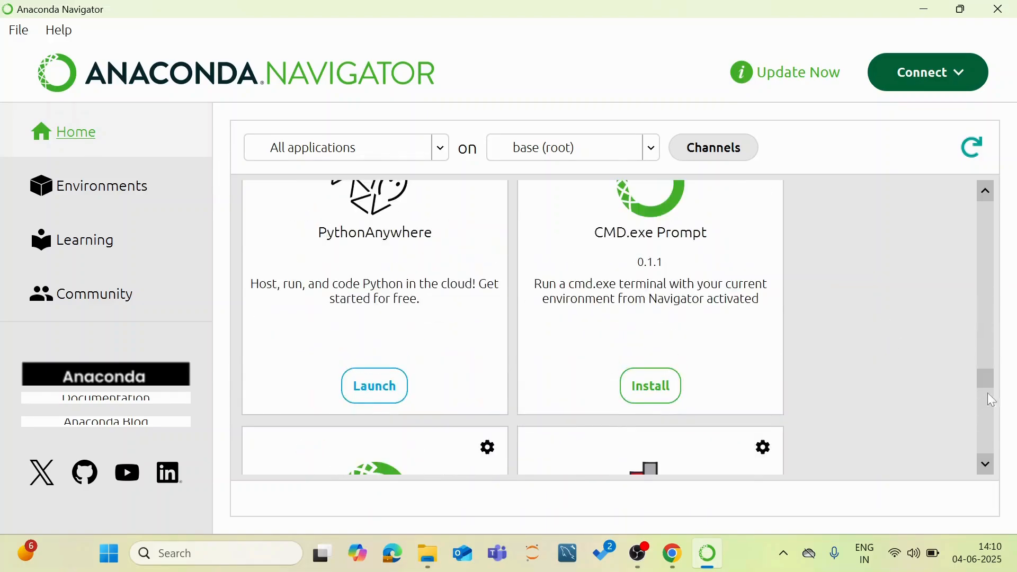
pyautogui.scroll(-3)
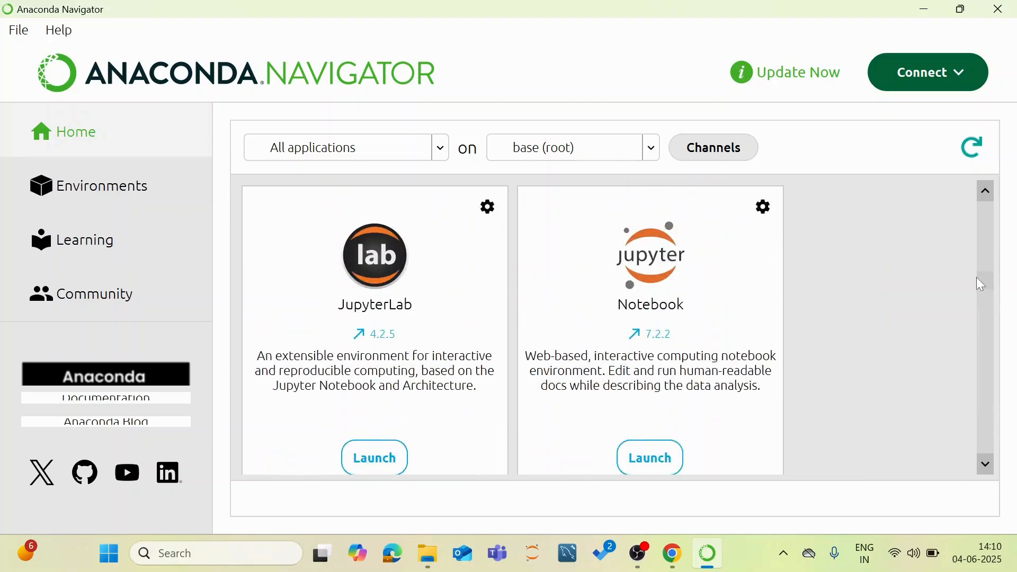
pyautogui.scroll(-3)
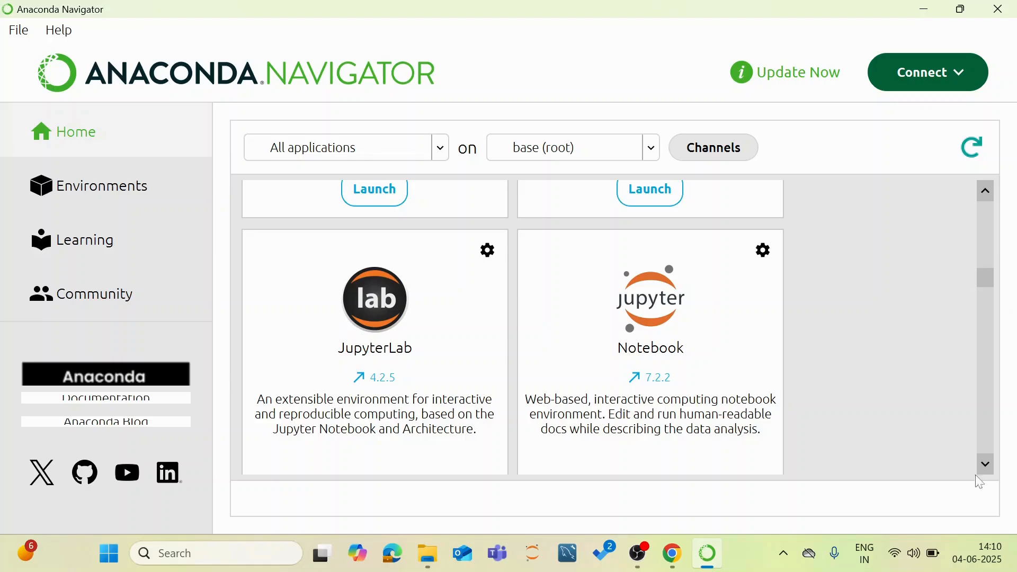
pyautogui.scroll(-3)
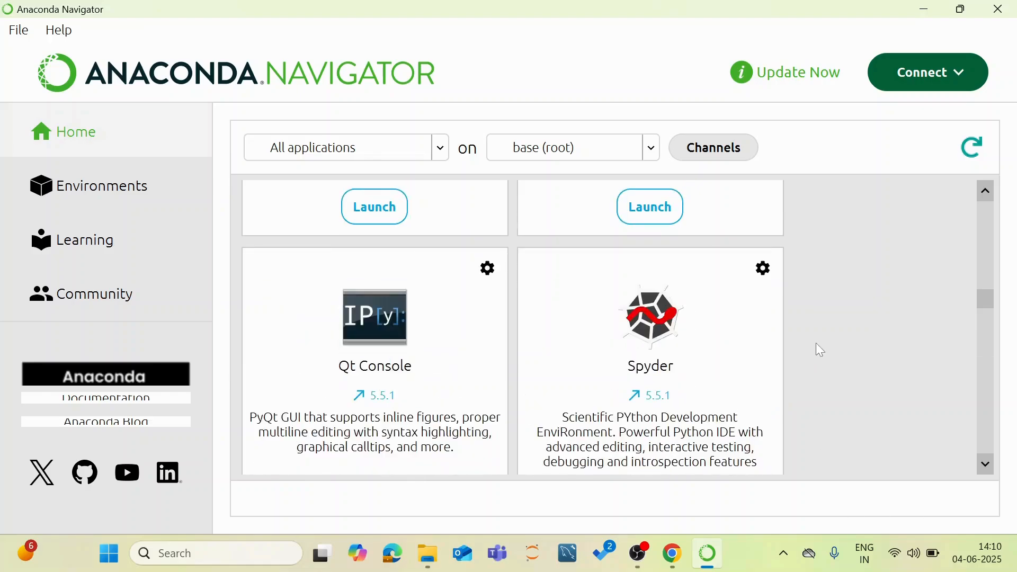
pyautogui.scroll(-3)
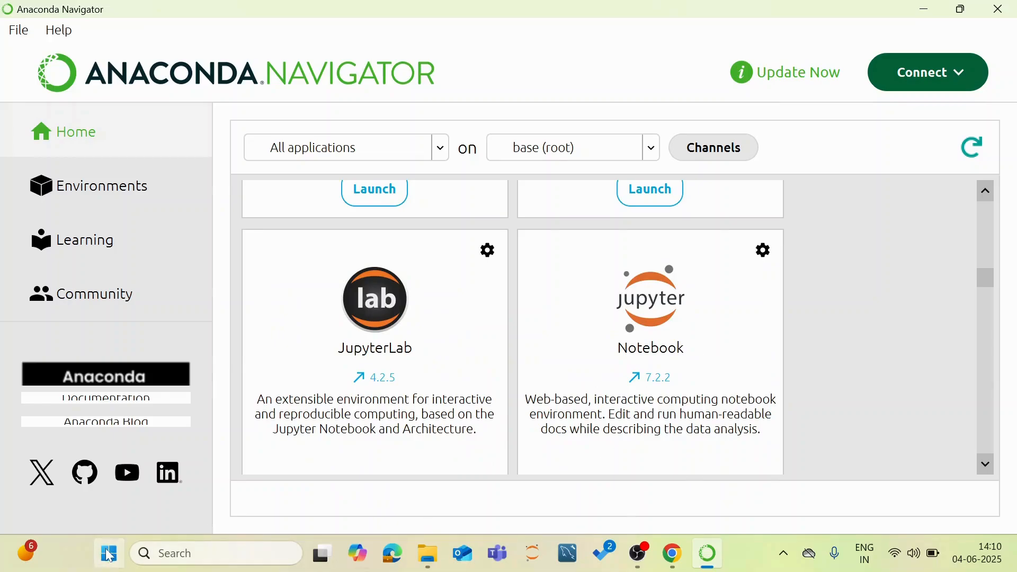
# Step: Open Anaconda Prompt from Start search, then minimize it back to Navigator
pyautogui.click(108, 553)
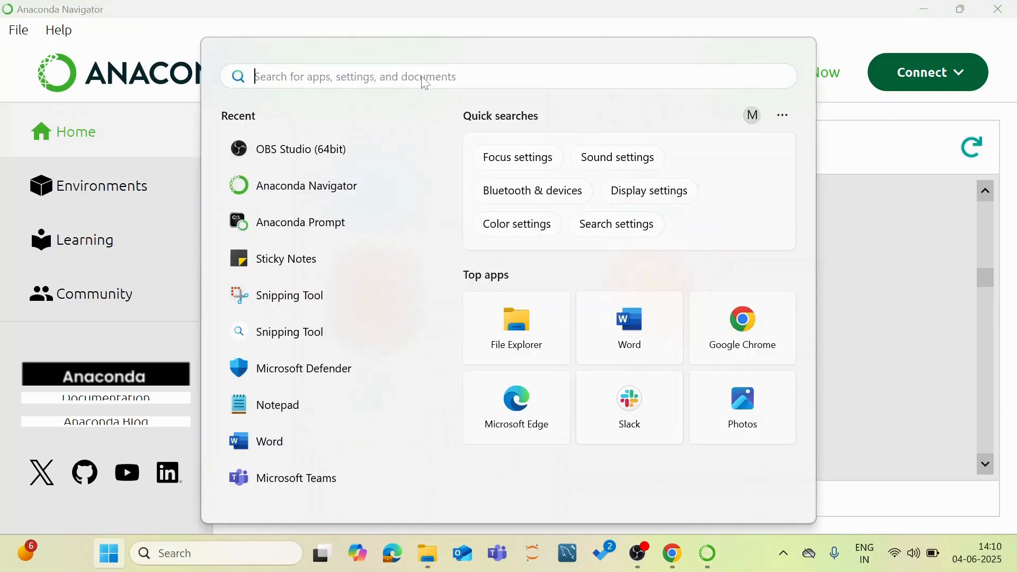
pyautogui.write('anaconda Prompt')
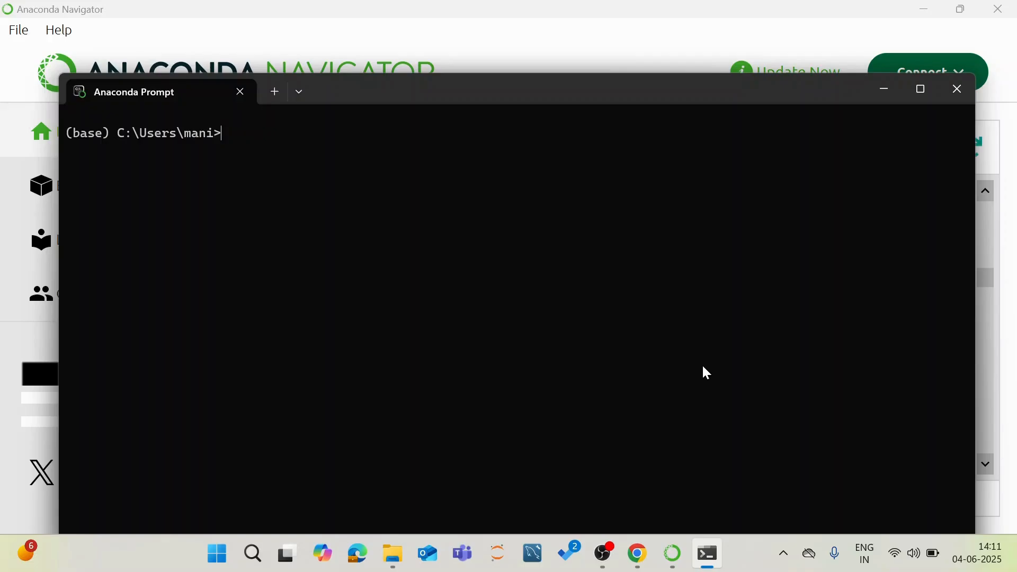
pyautogui.moveTo(883, 89)
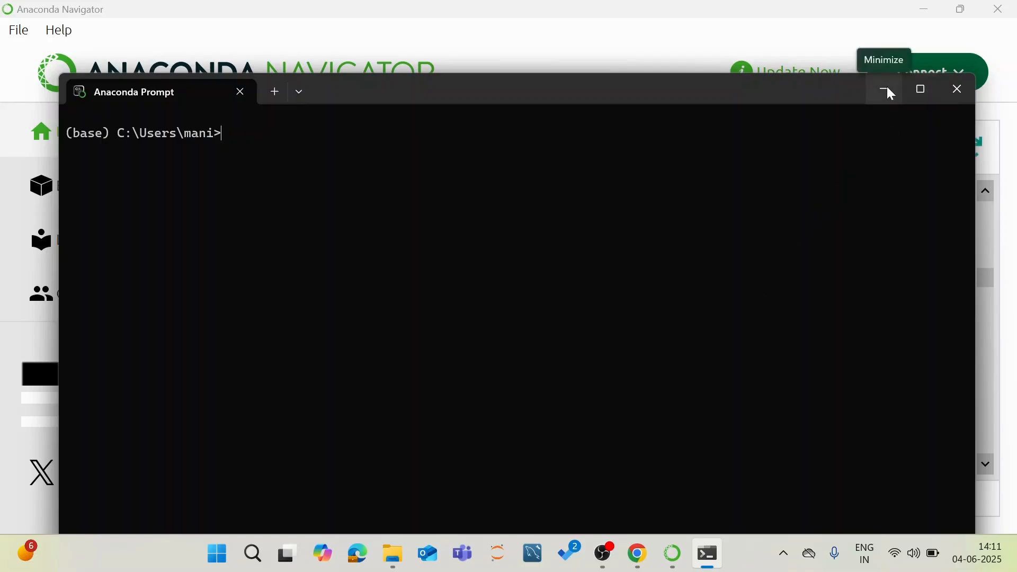
pyautogui.click(884, 89)
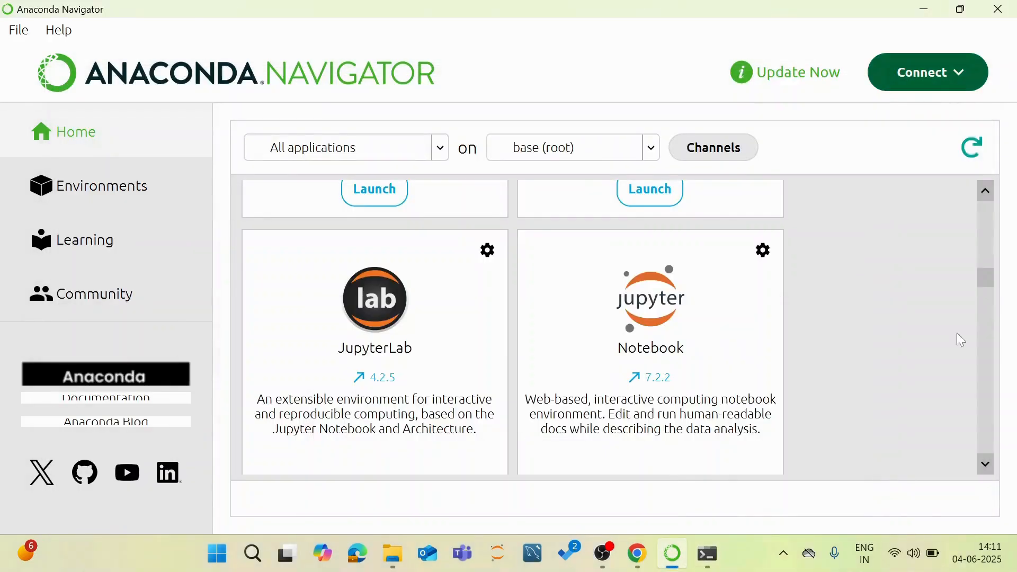
# Step: Launch Jupyter Notebook from its tile in Navigator's Home list
pyautogui.scroll(-3)
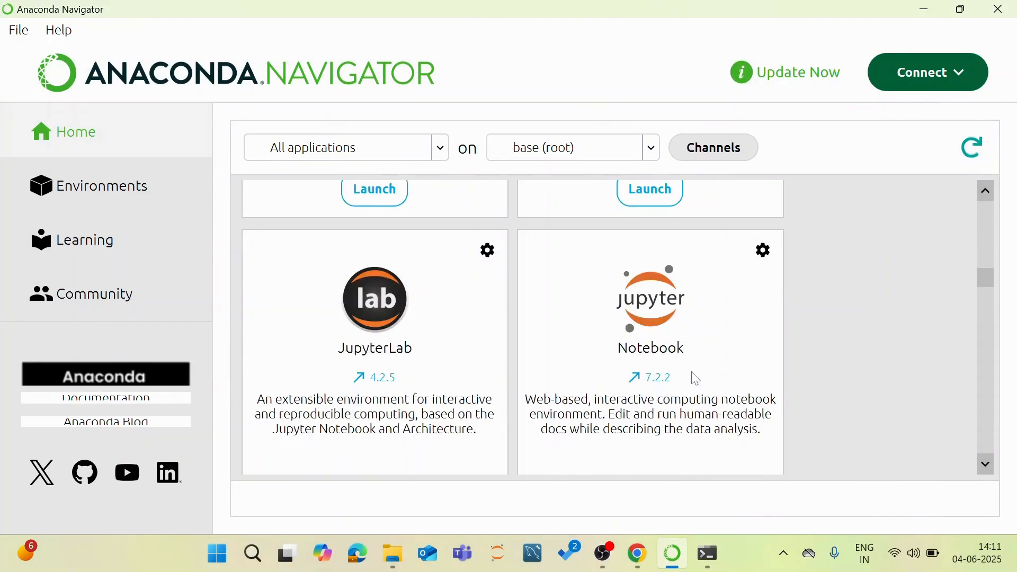
pyautogui.scroll(-3)
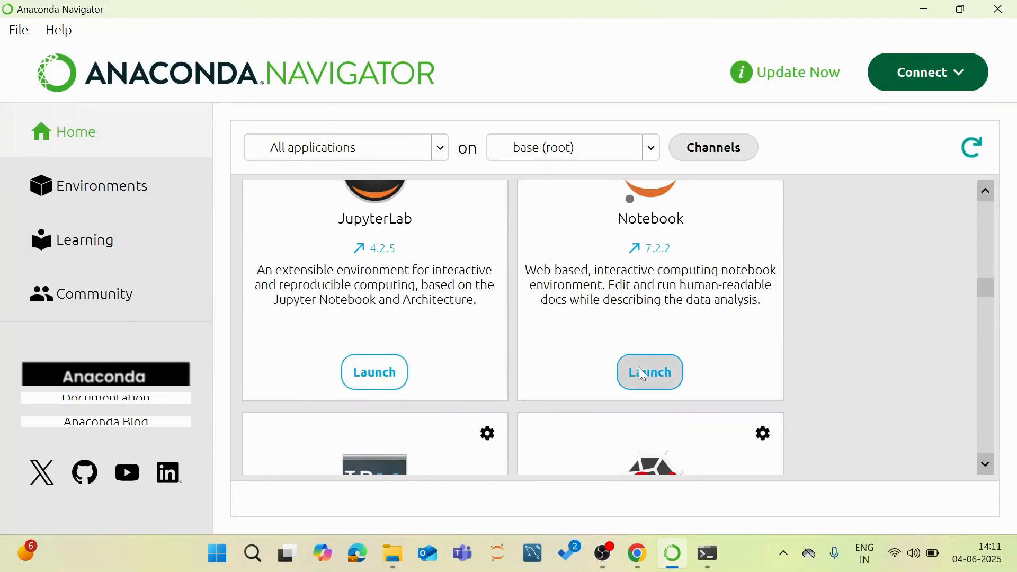
pyautogui.click(649, 371)
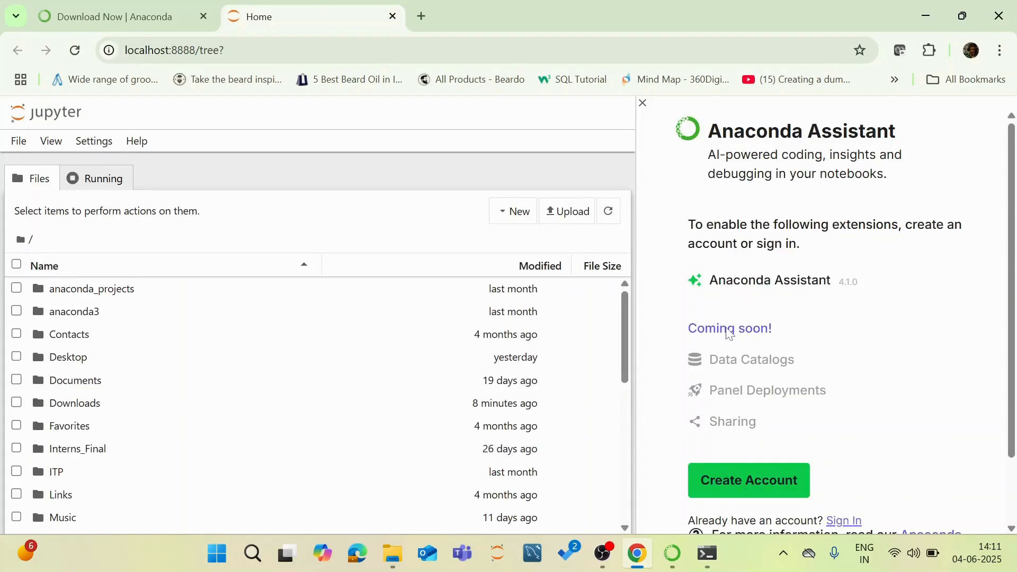
# Step: Dismiss the Anaconda Assistant panel and create a new Python 3 notebook, Untitled2
pyautogui.click(642, 102)
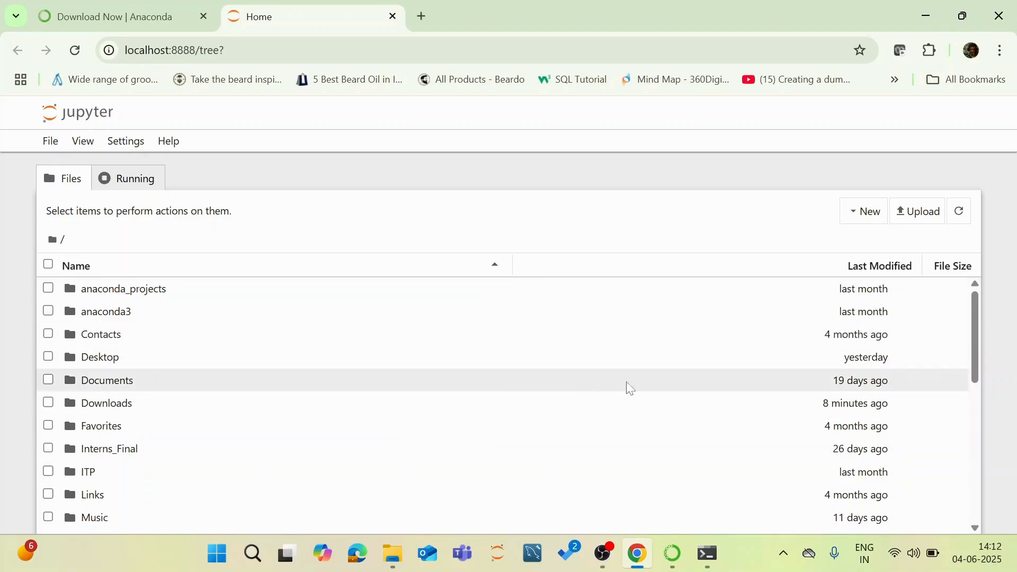
pyautogui.click(866, 210)
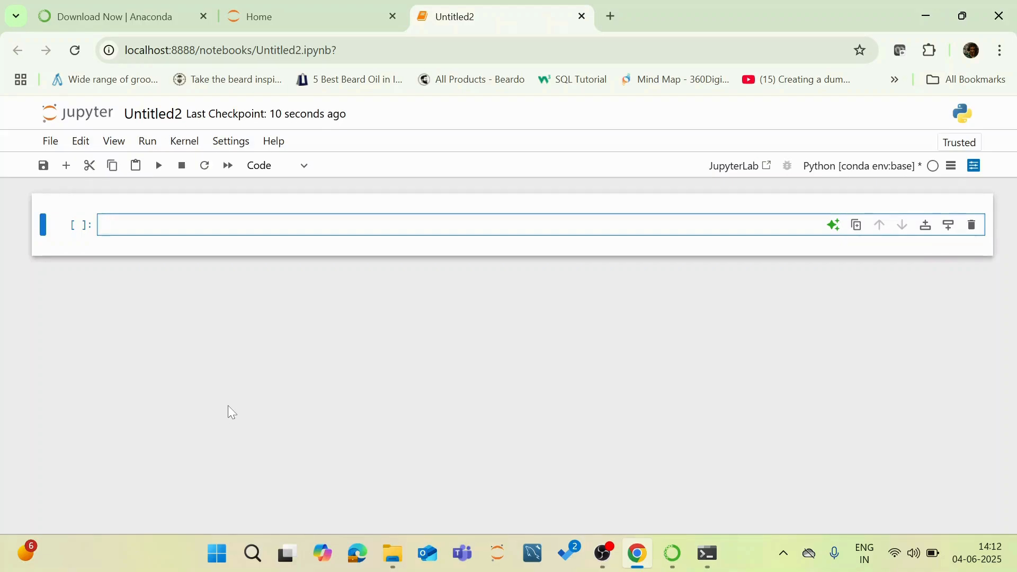
# Step: Enter print('welcome') in the first code cell and run it to output 'welcome'
pyautogui.click(260, 225)
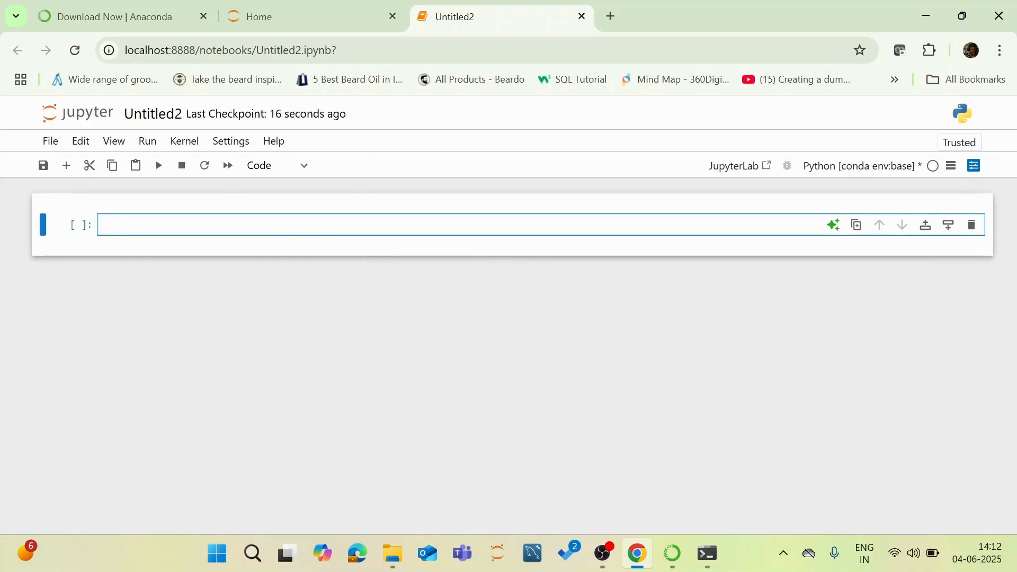
pyautogui.write('print(')
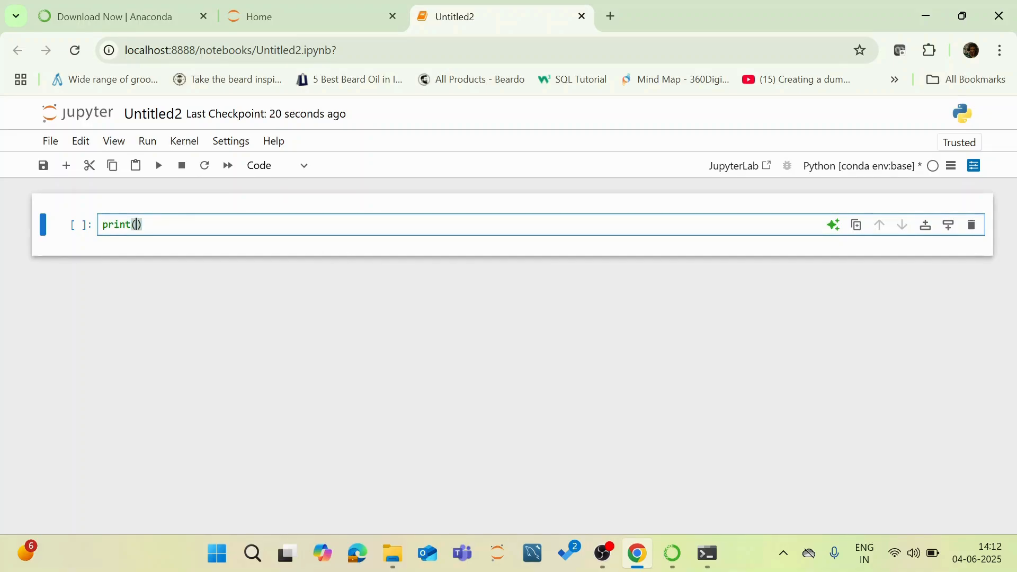
pyautogui.write("'welco'")
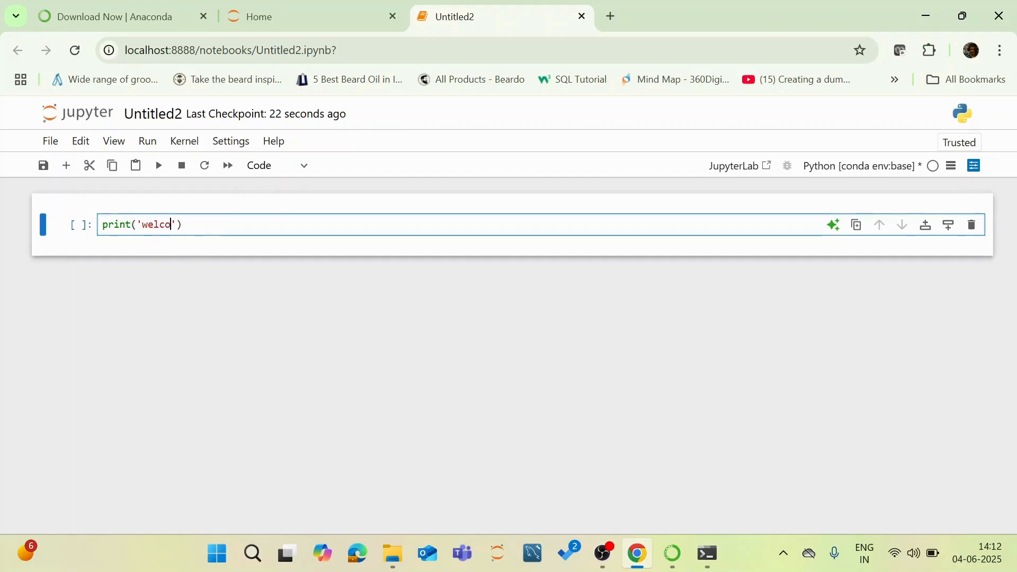
pyautogui.write('me')
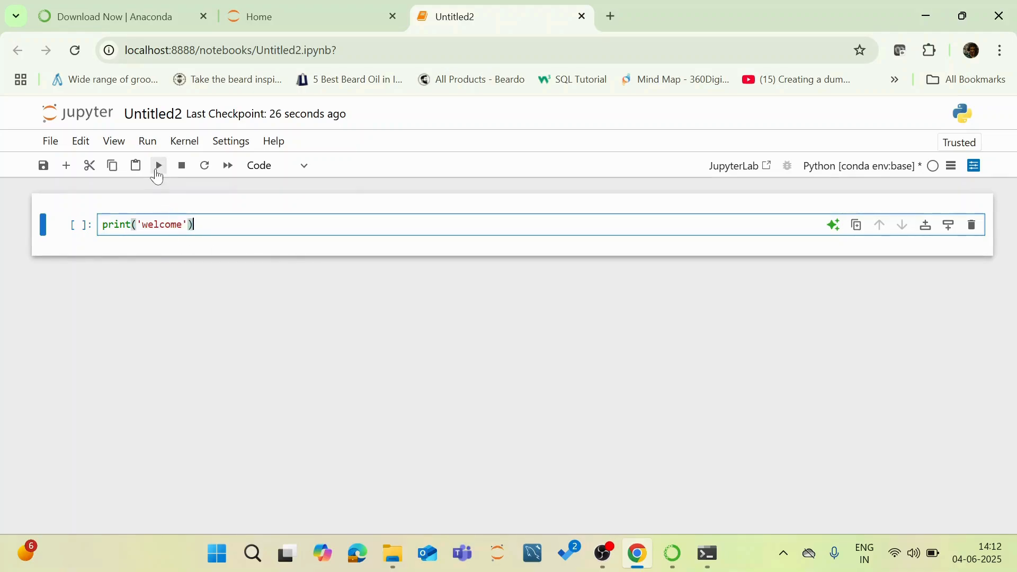
pyautogui.click(157, 165)
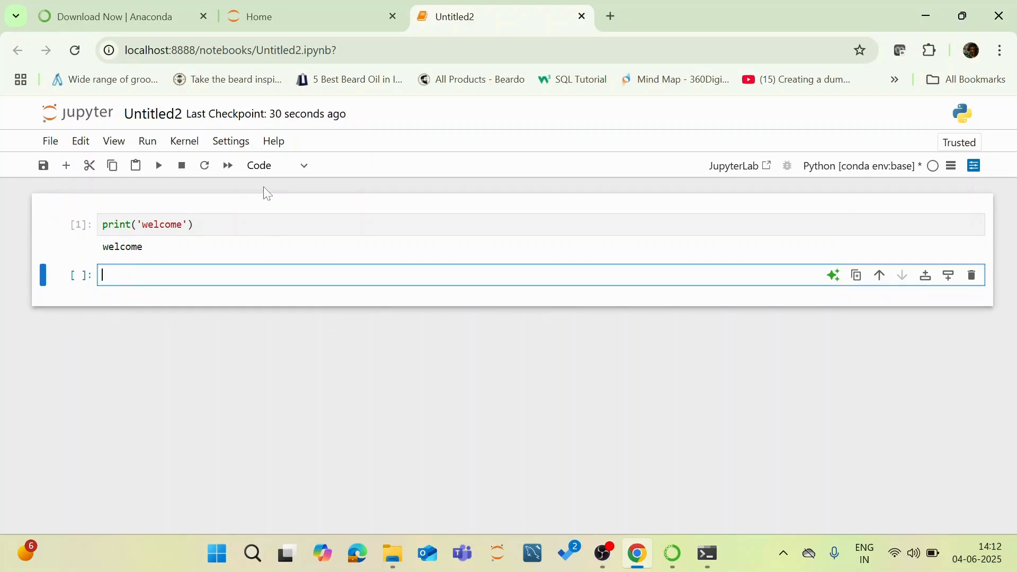
pyautogui.click(275, 165)
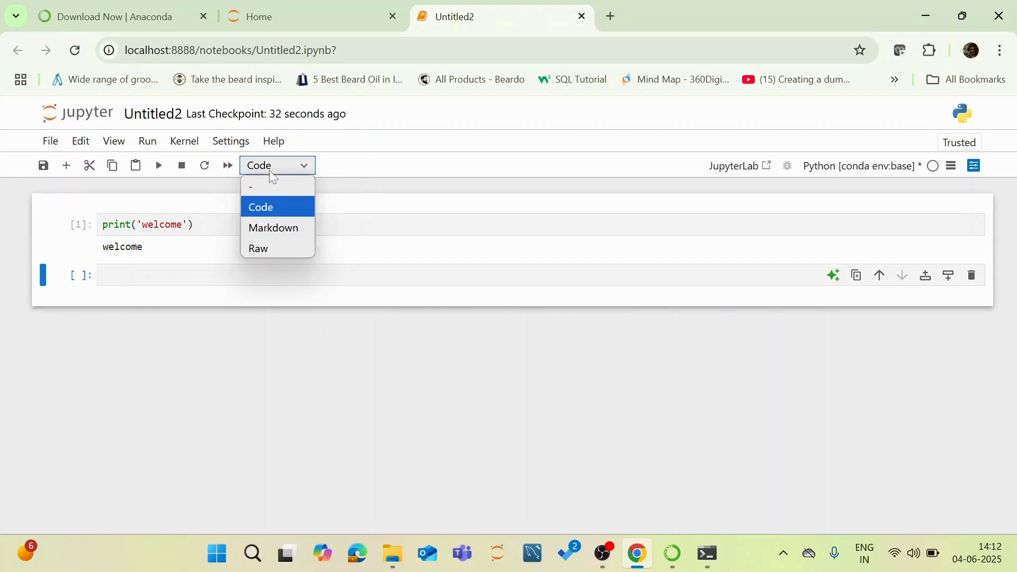
pyautogui.moveTo(272, 218)
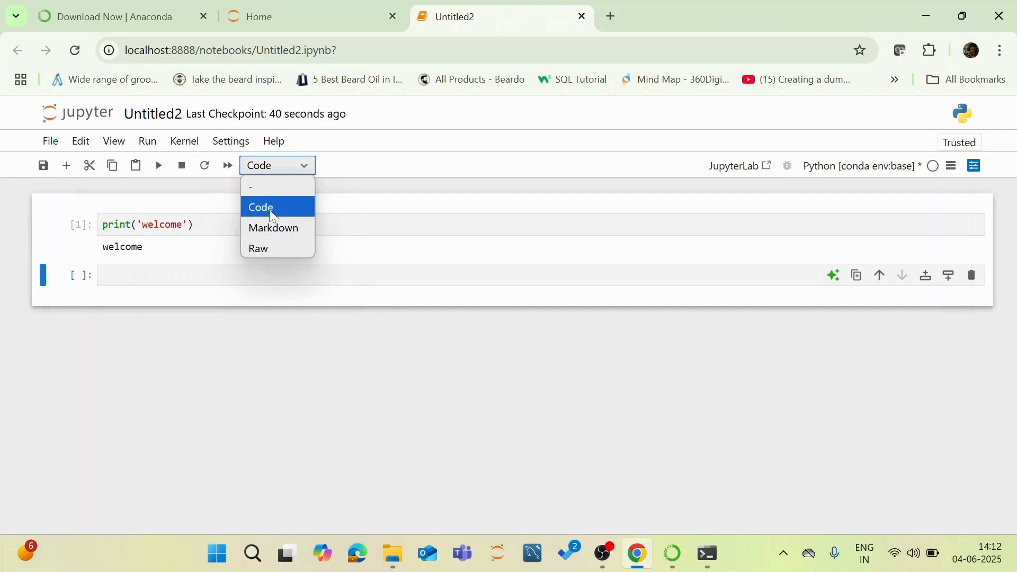
pyautogui.click(260, 207)
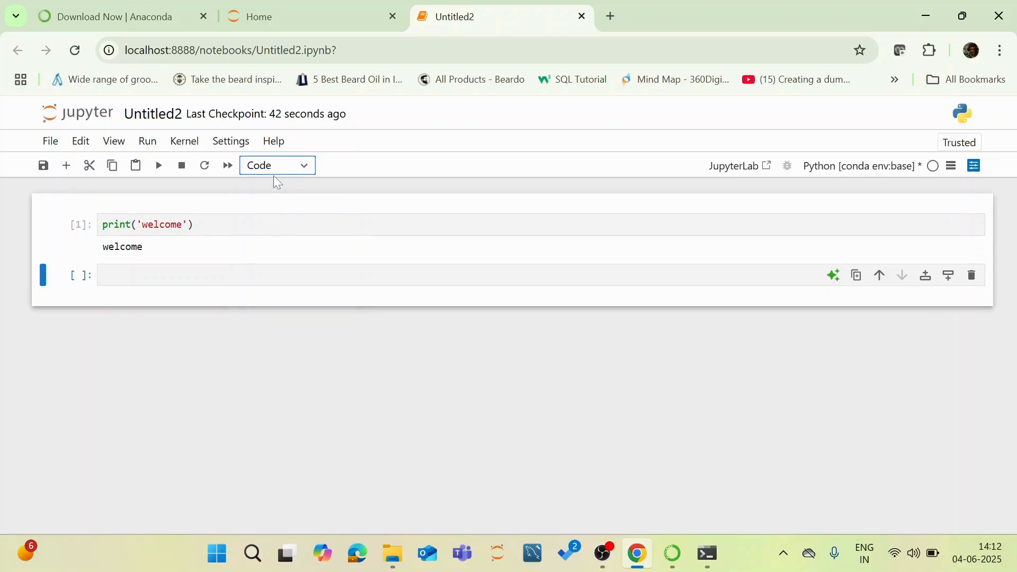
pyautogui.click(277, 165)
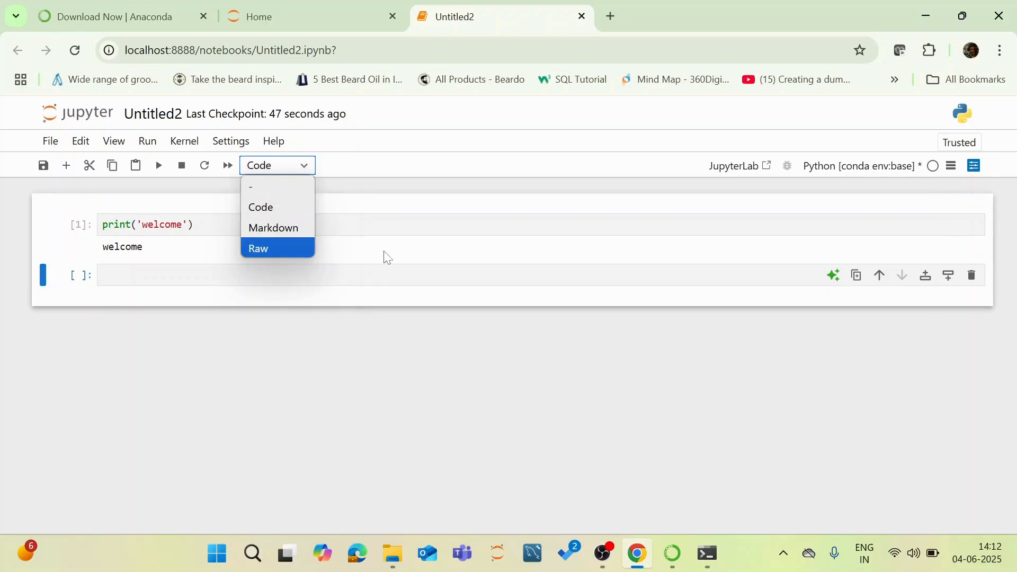
pyautogui.click(261, 207)
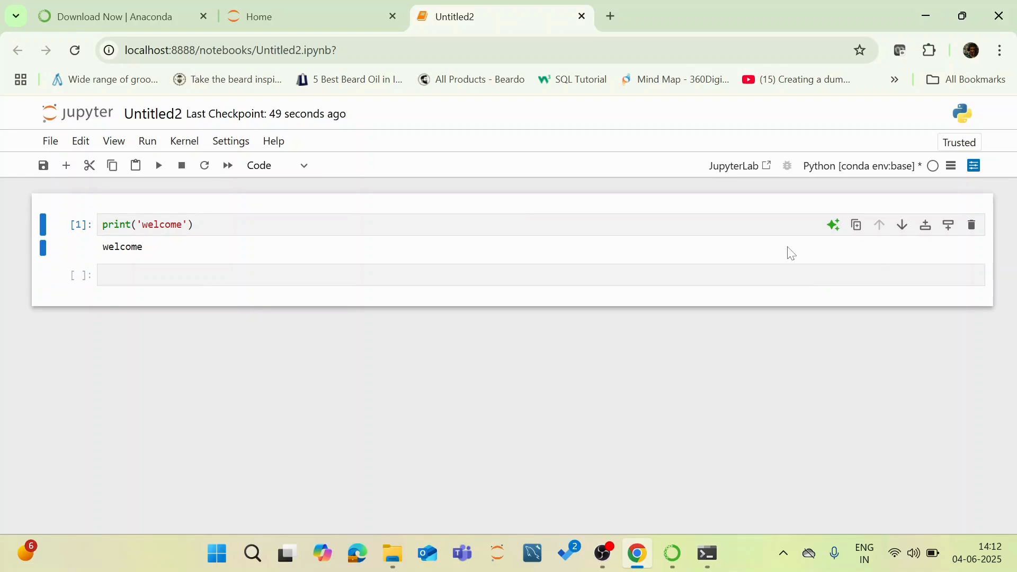
pyautogui.moveTo(933, 166)
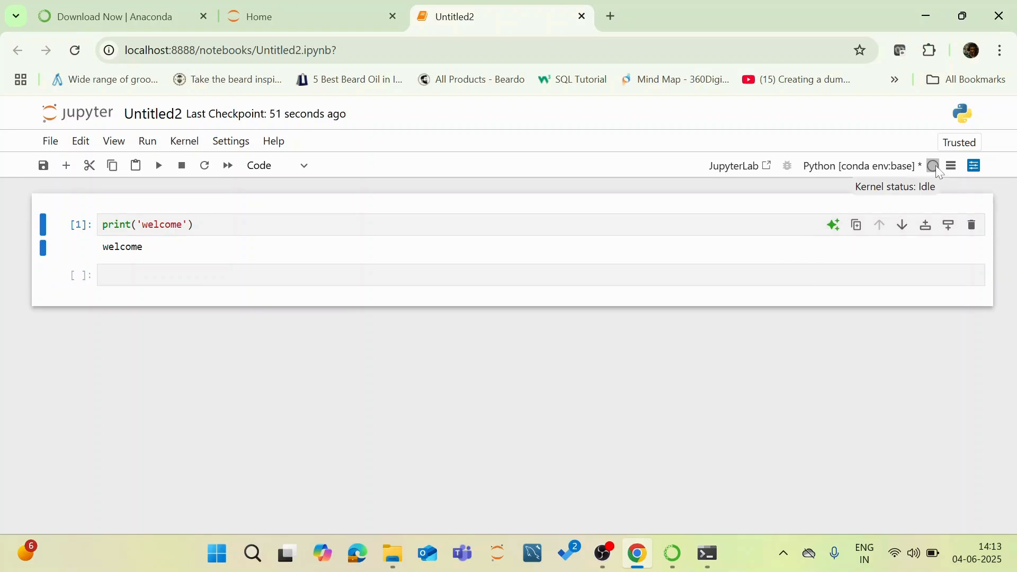
pyautogui.moveTo(297, 205)
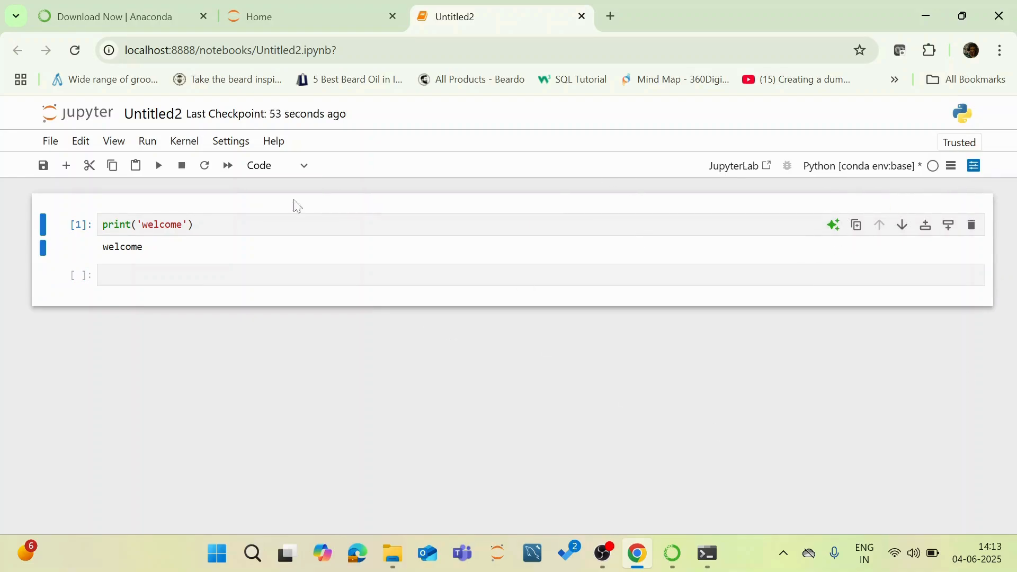
pyautogui.click(195, 225)
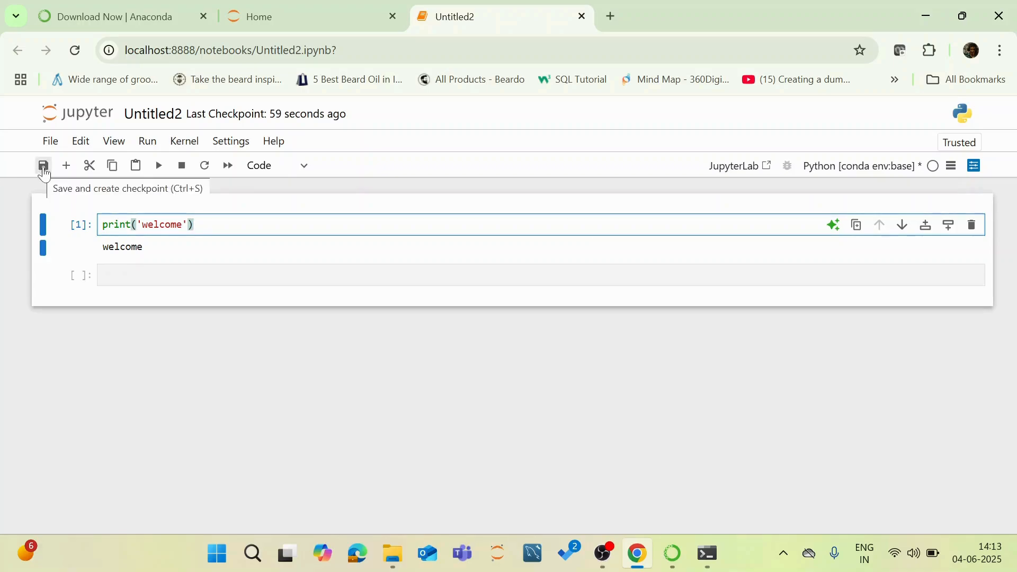
pyautogui.click(42, 165)
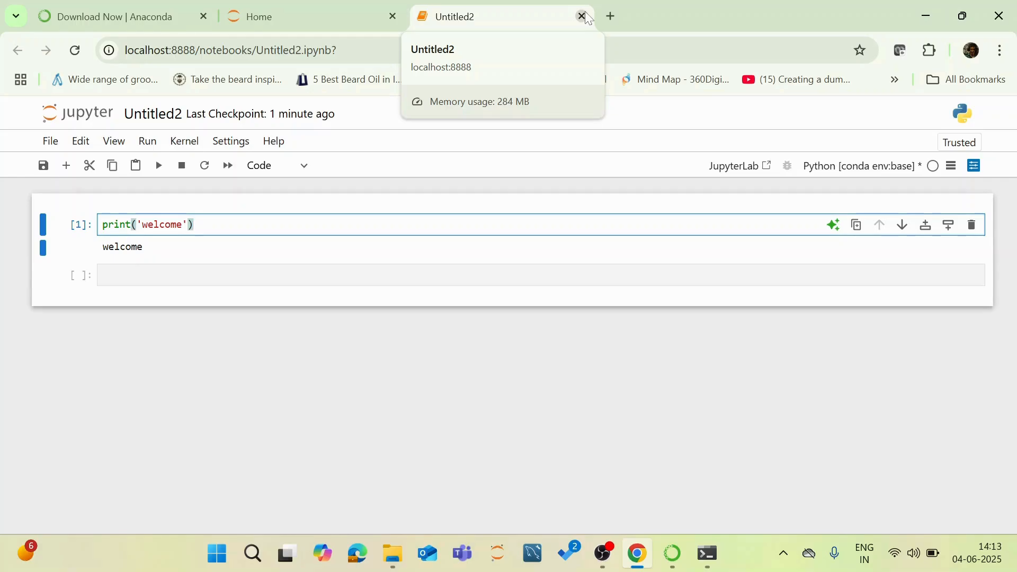
# Step: Close the Untitled2 notebook, confirming Leave, then bring up the Windows Start menu
pyautogui.click(580, 15)
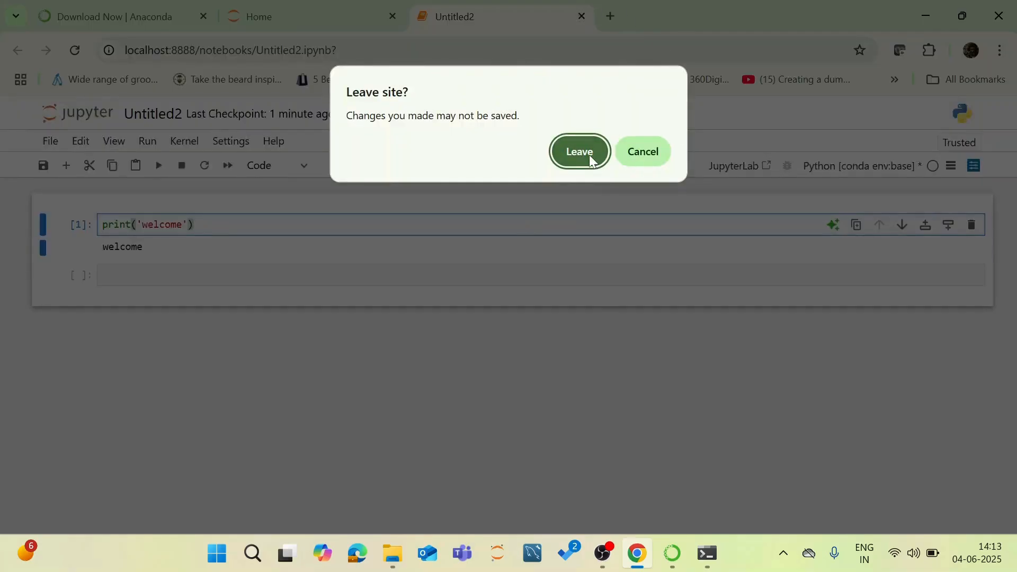
pyautogui.click(578, 151)
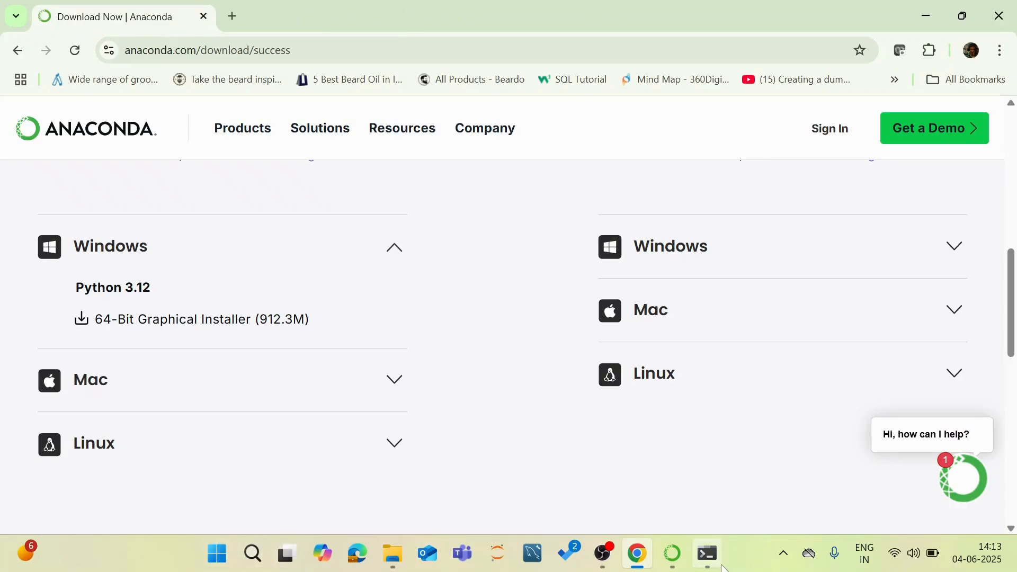
pyautogui.click(216, 553)
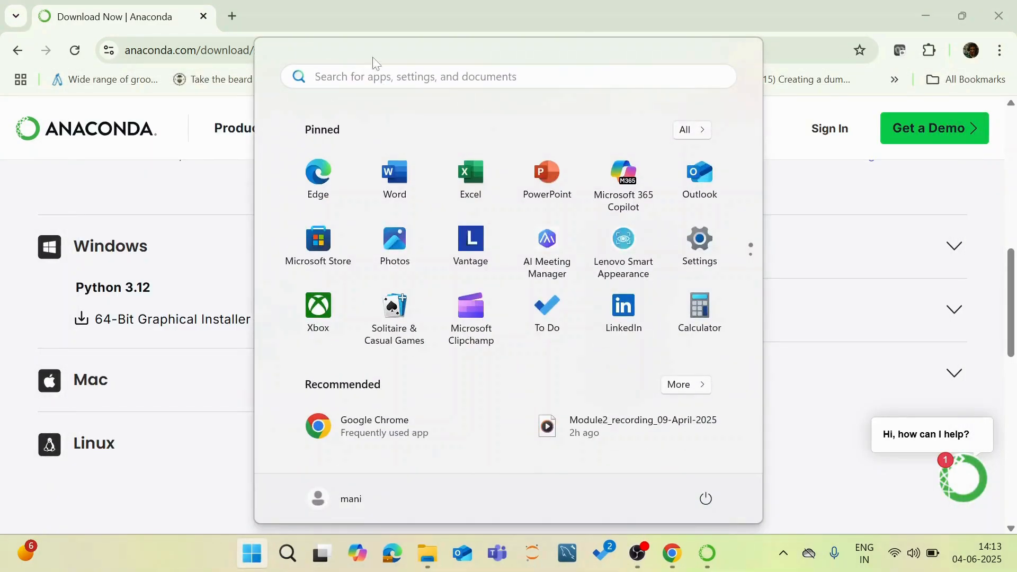
# Step: Launch Anaconda Prompt from the Start menu search for 'ana'
pyautogui.write('ana')
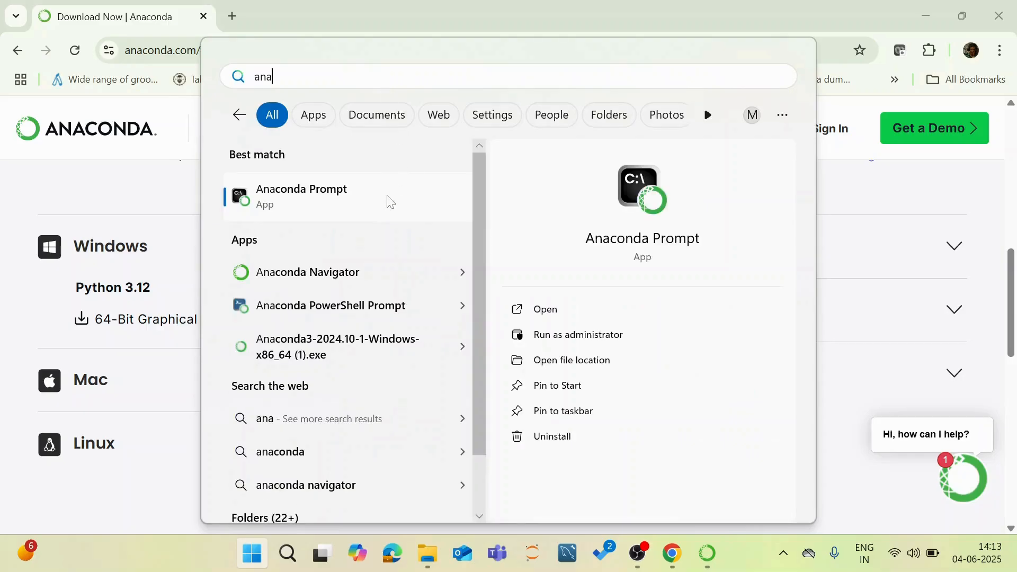
pyautogui.click(300, 196)
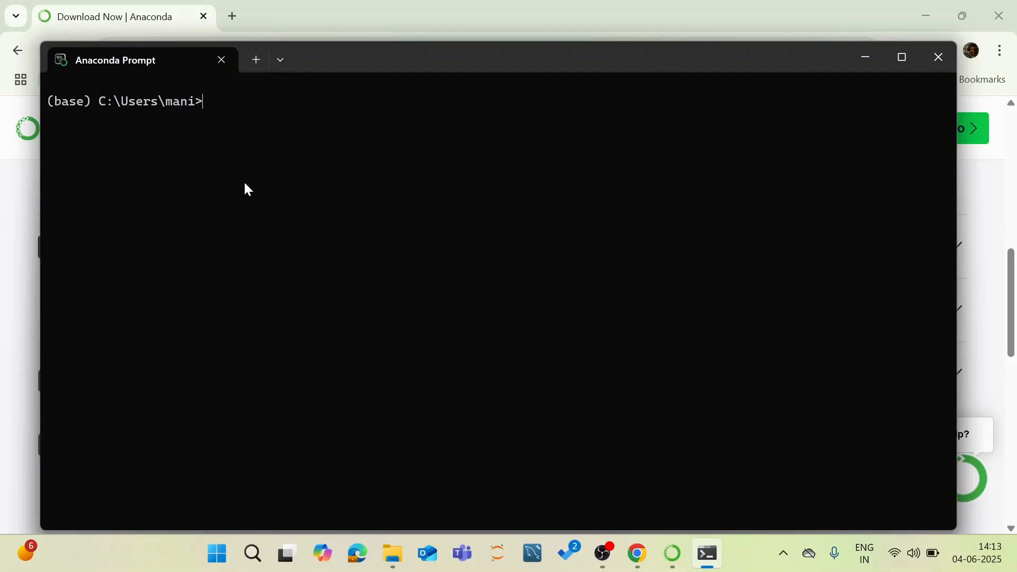
# Step: Run jupyter notebook in the prompt so its home file browser opens in Chrome
pyautogui.write('jup')
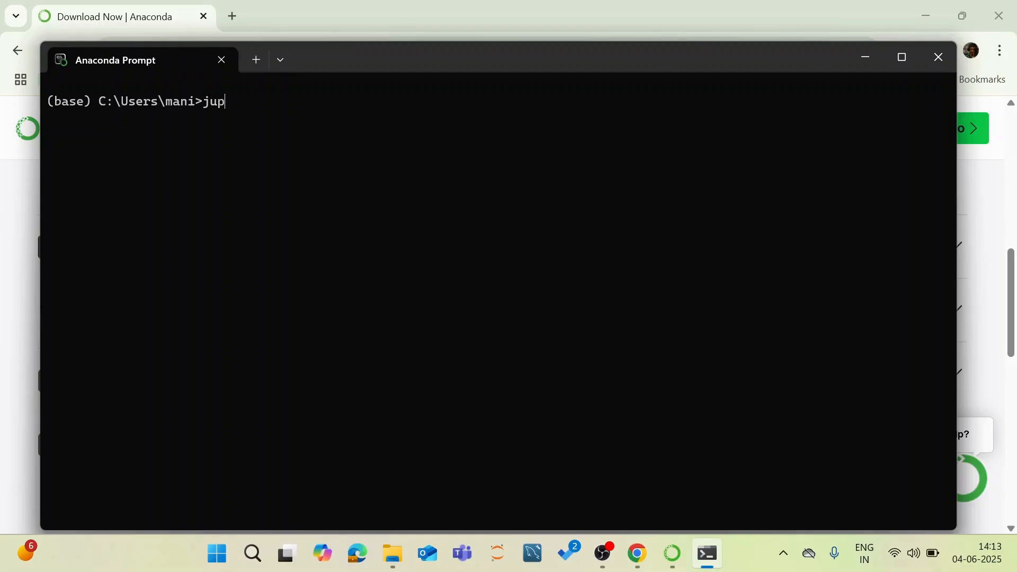
pyautogui.write('yter notebook')
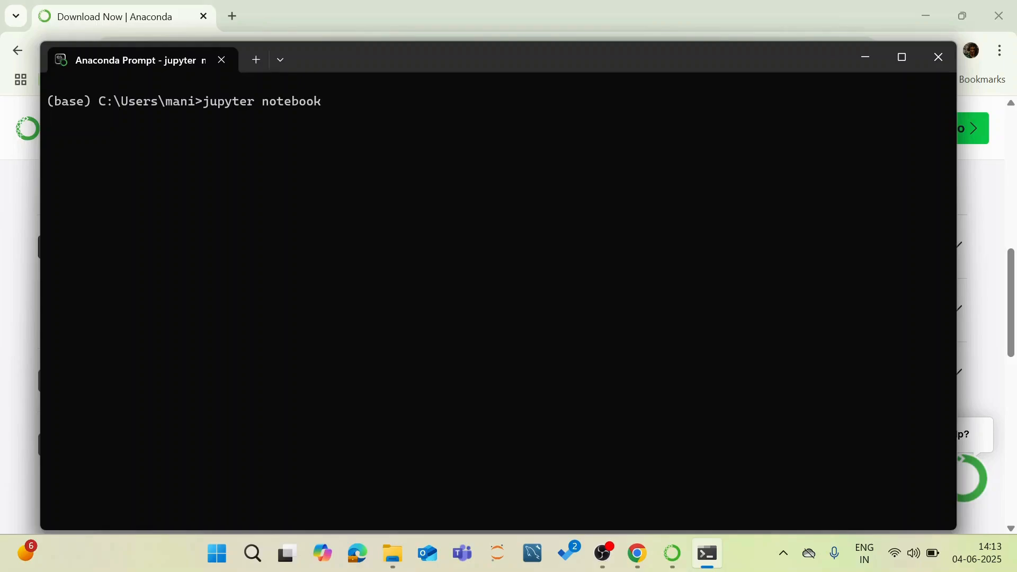
pyautogui.press('enter')
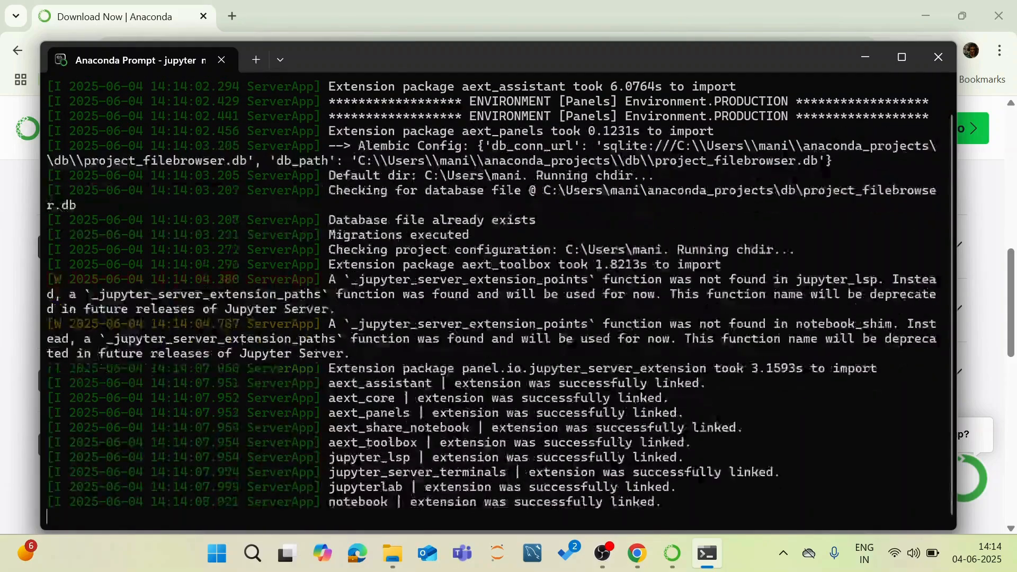
pyautogui.scroll(-3)
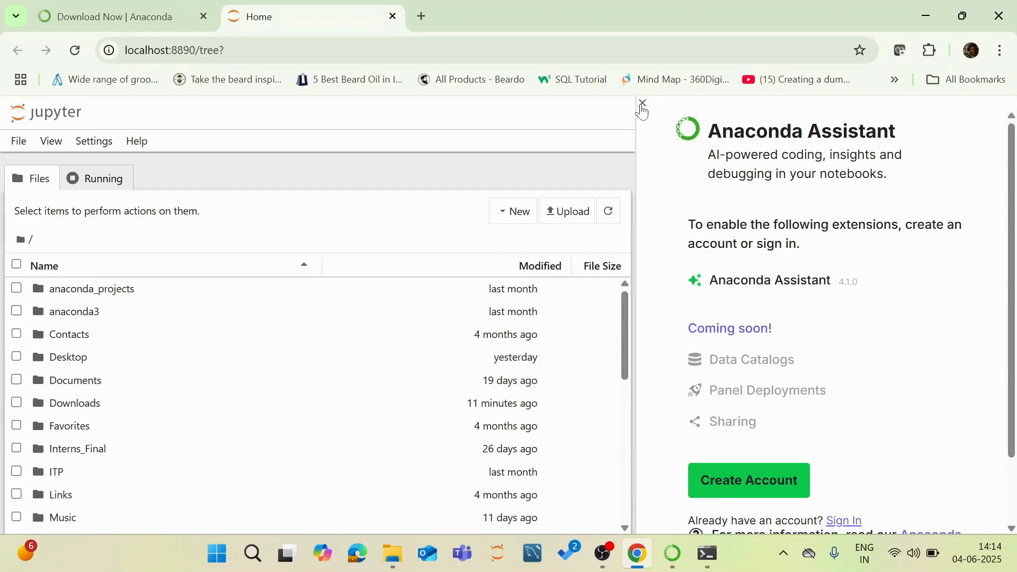
# Step: Dismiss the Anaconda Assistant panel and show the New menu offering a Python kernel
pyautogui.click(642, 103)
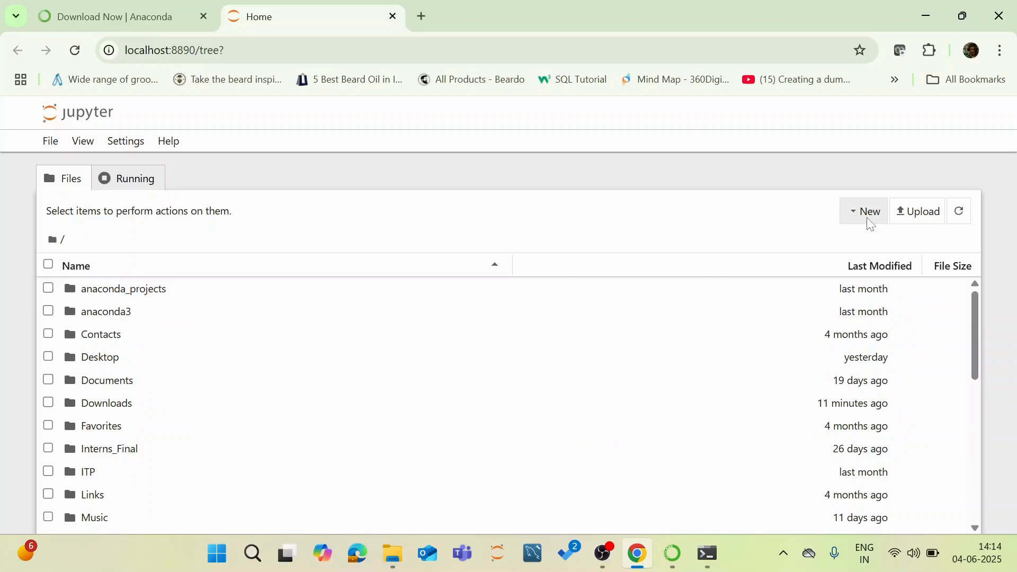
pyautogui.click(867, 211)
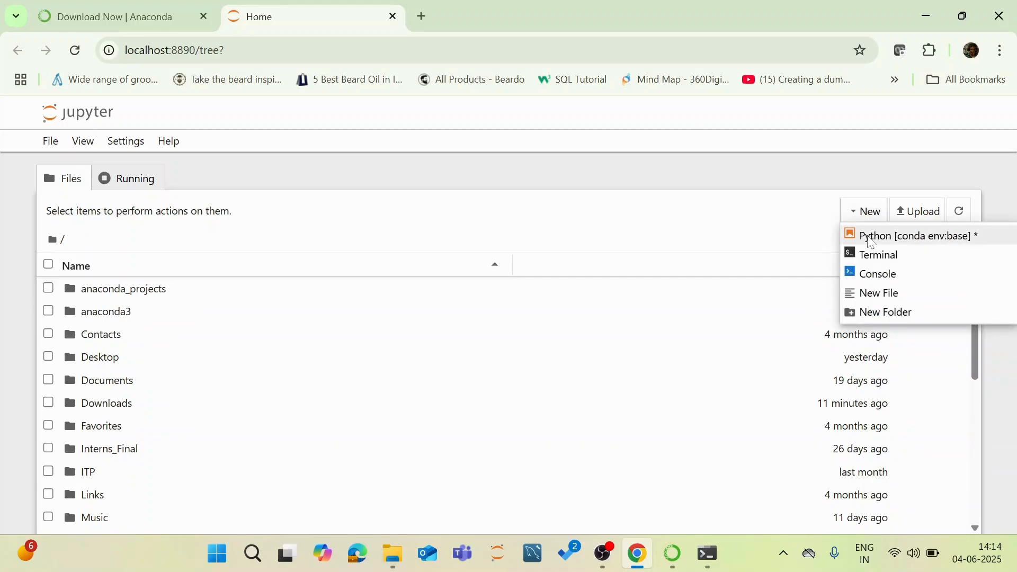
pyautogui.moveTo(874, 219)
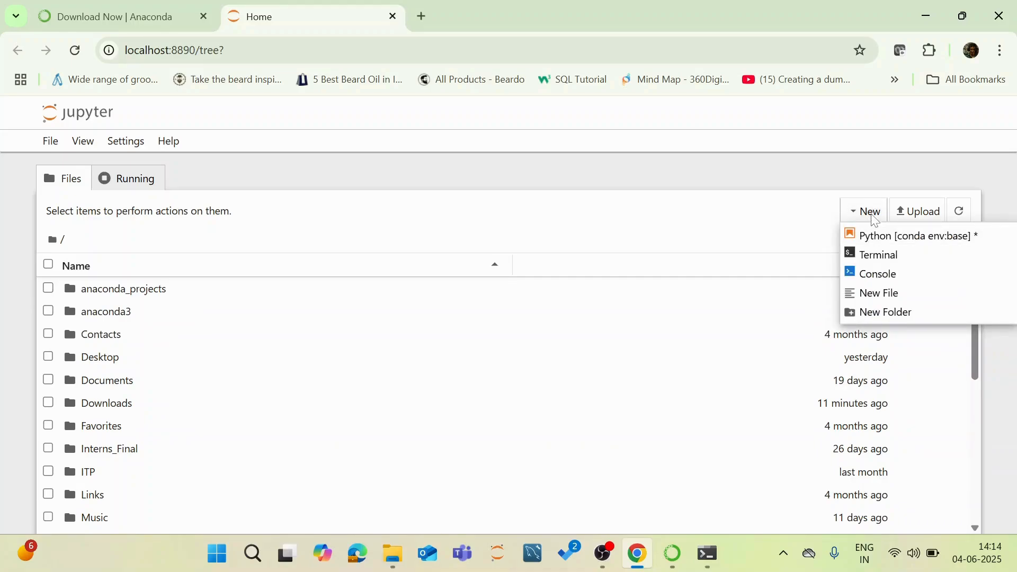